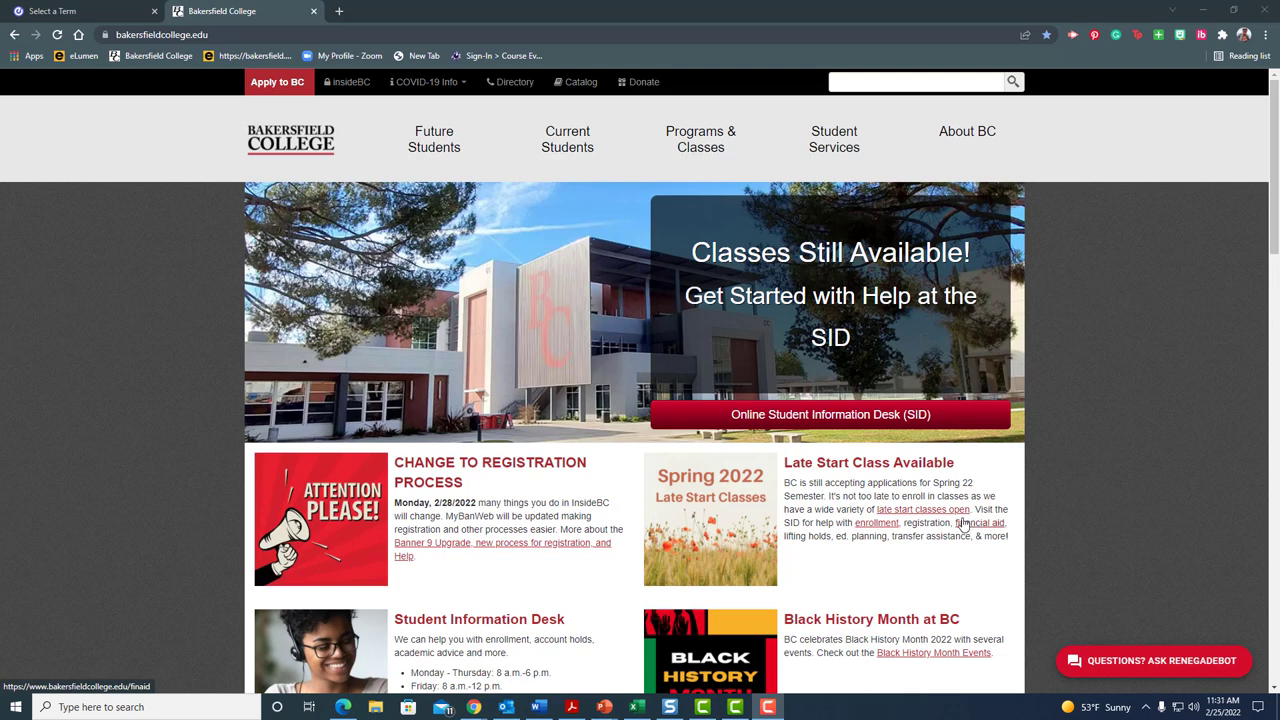
mouse_move(790, 463)
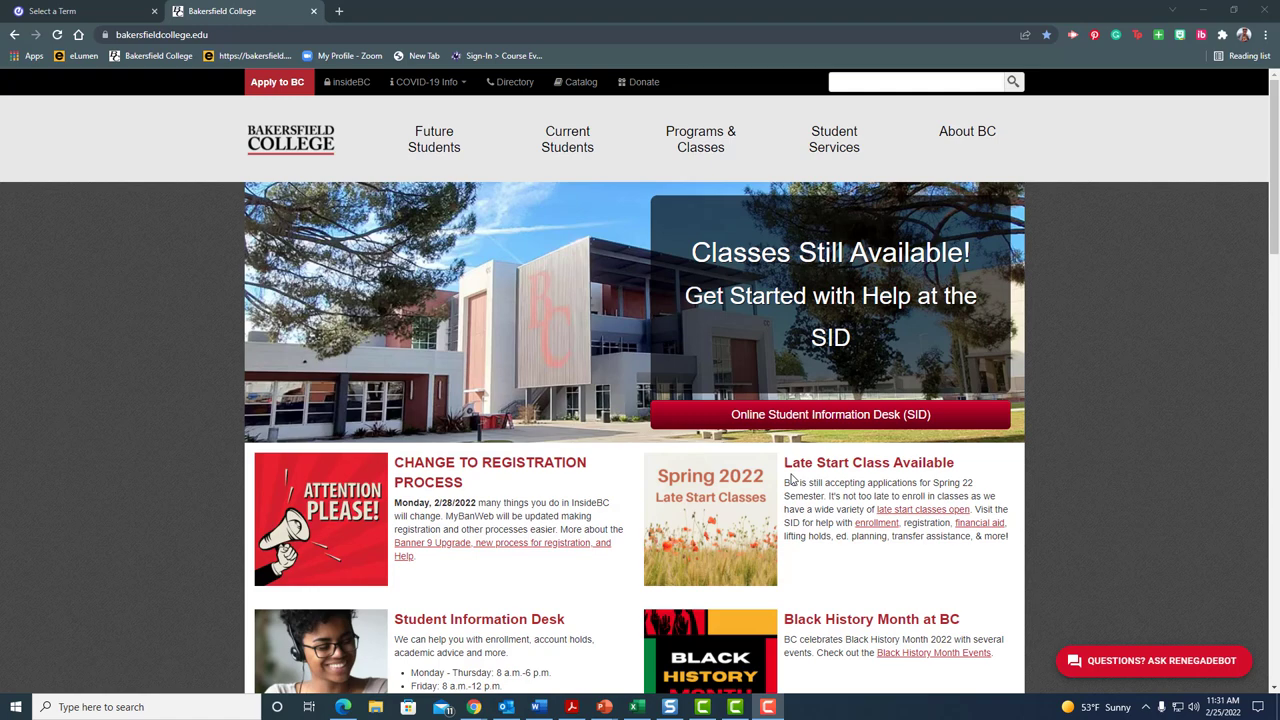
Go to the insideBC student portal from the college home page's top bar
left_click(347, 82)
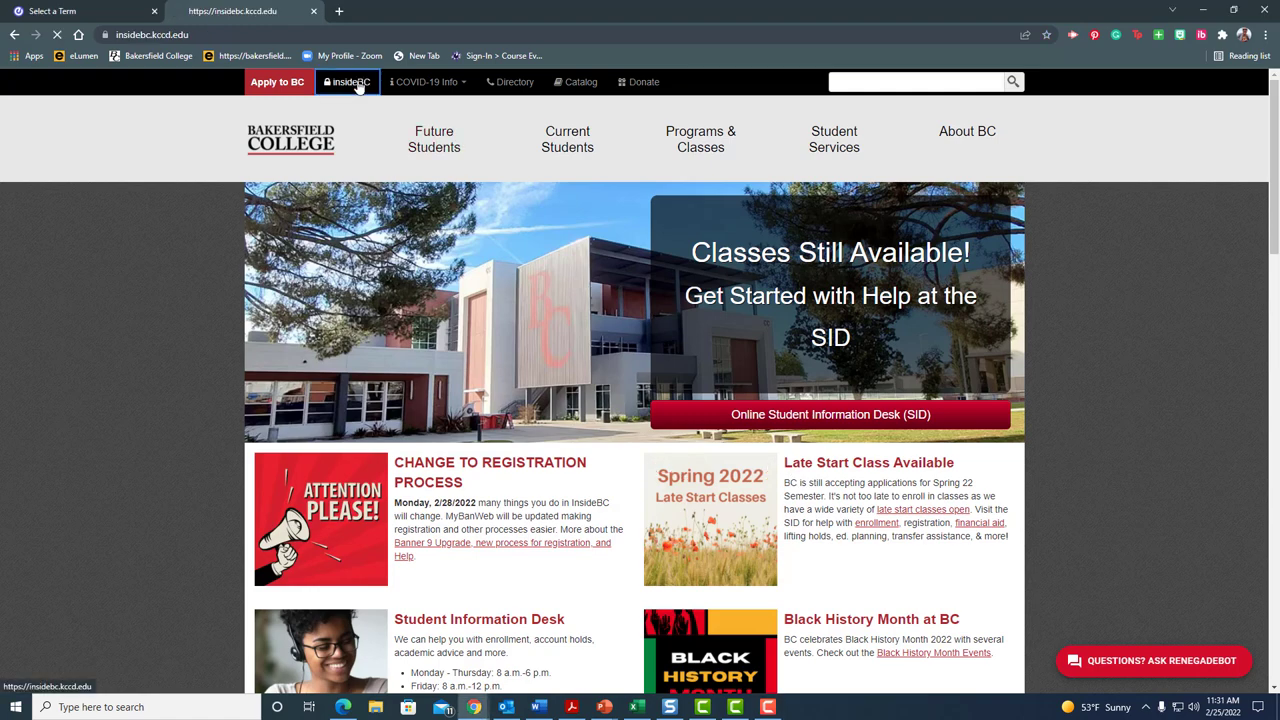
Reach Add or Drop Classes through the MyBanWeb menu under Class Information
left_click(348, 82)
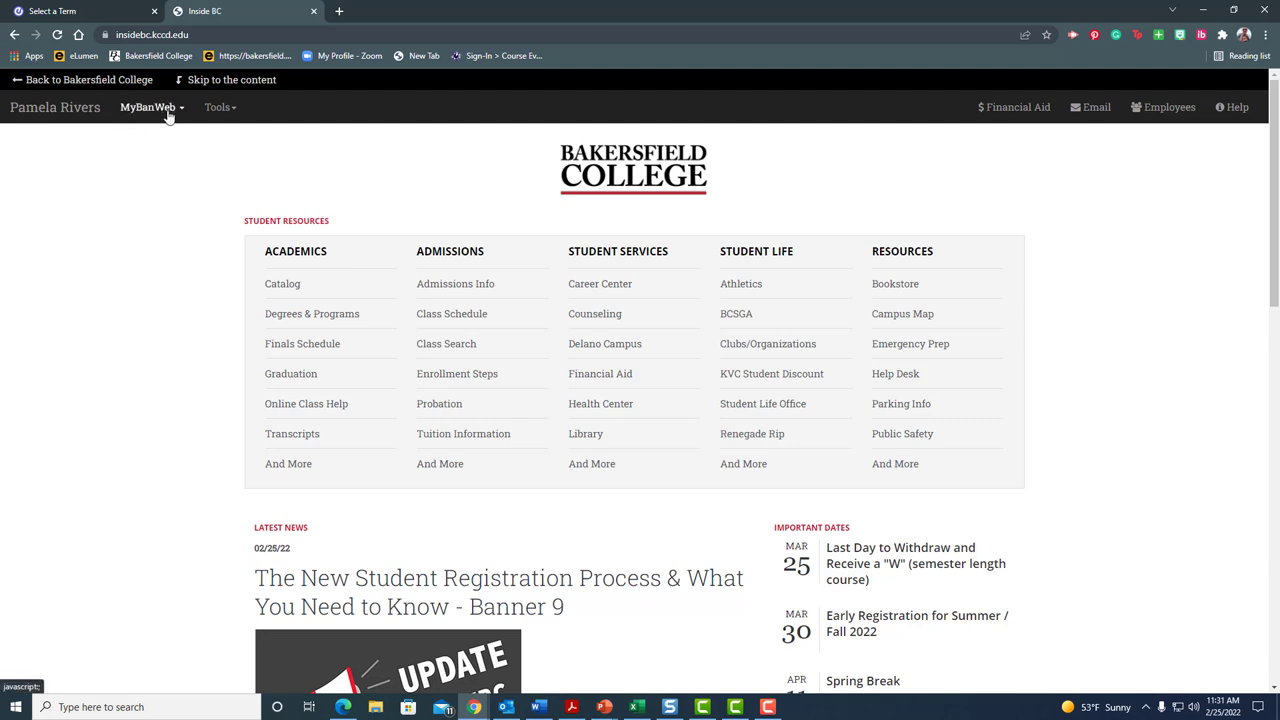
left_click(148, 107)
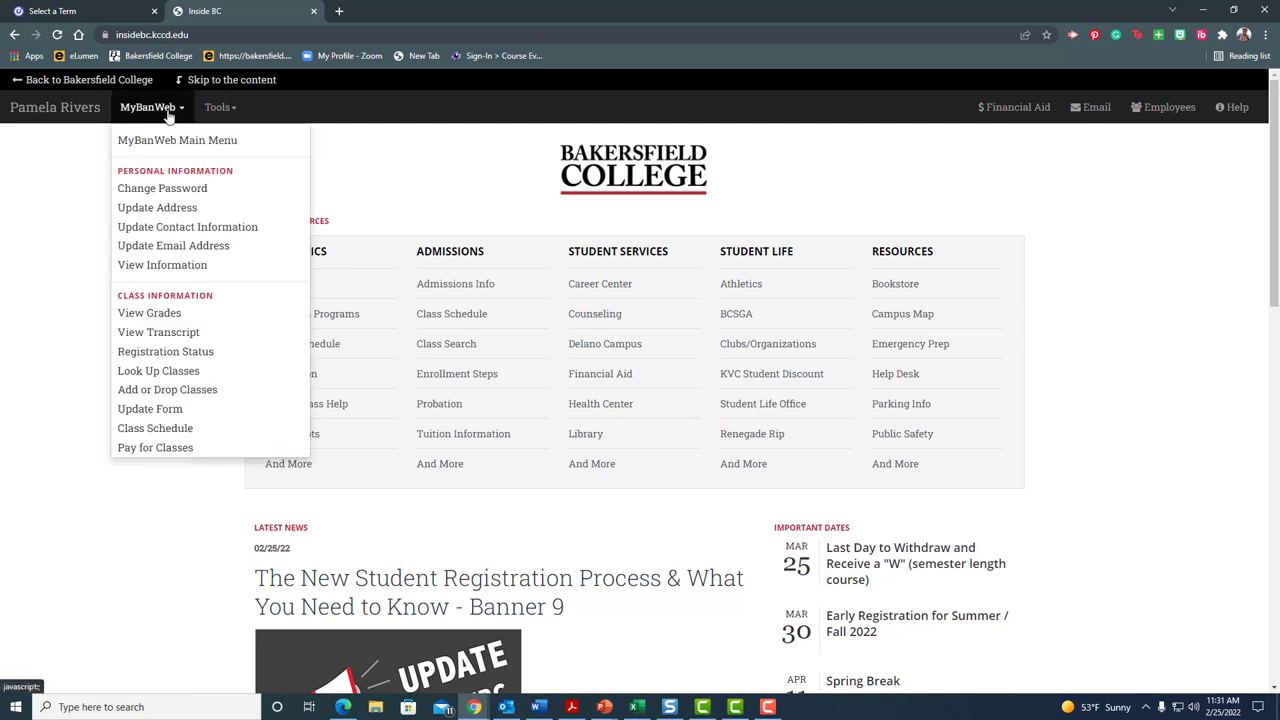
mouse_move(158, 371)
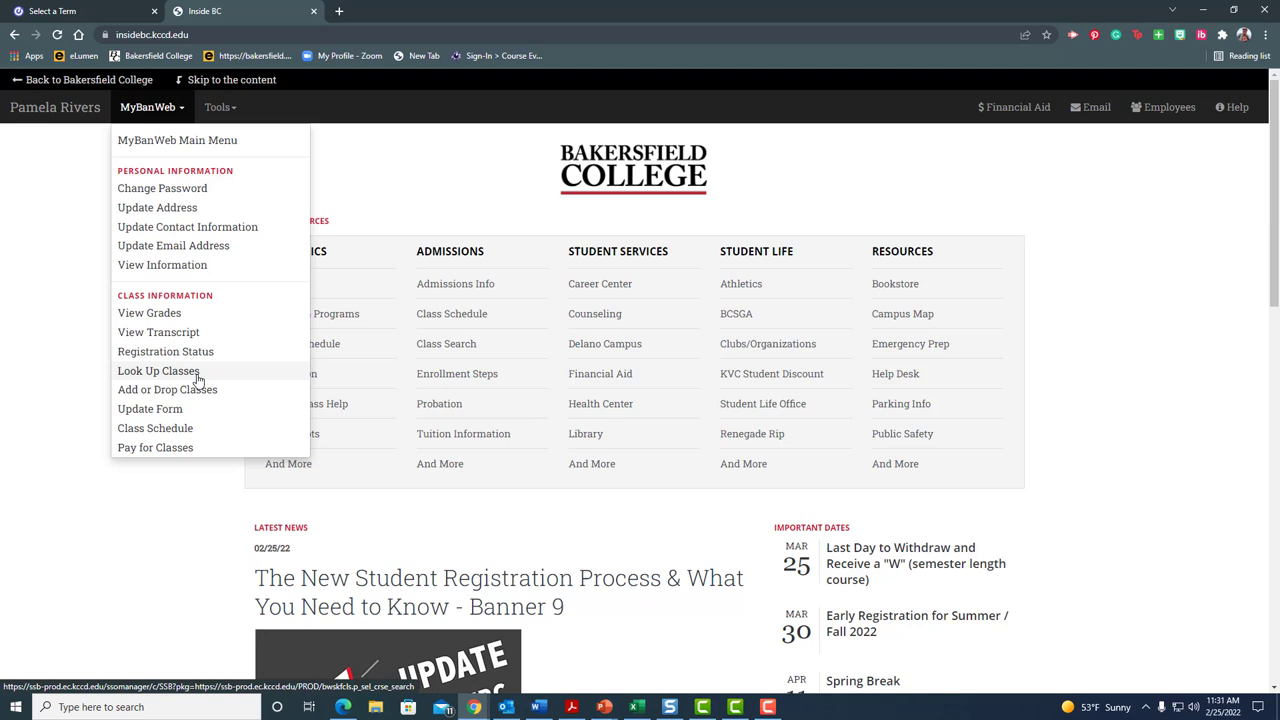
mouse_move(197, 397)
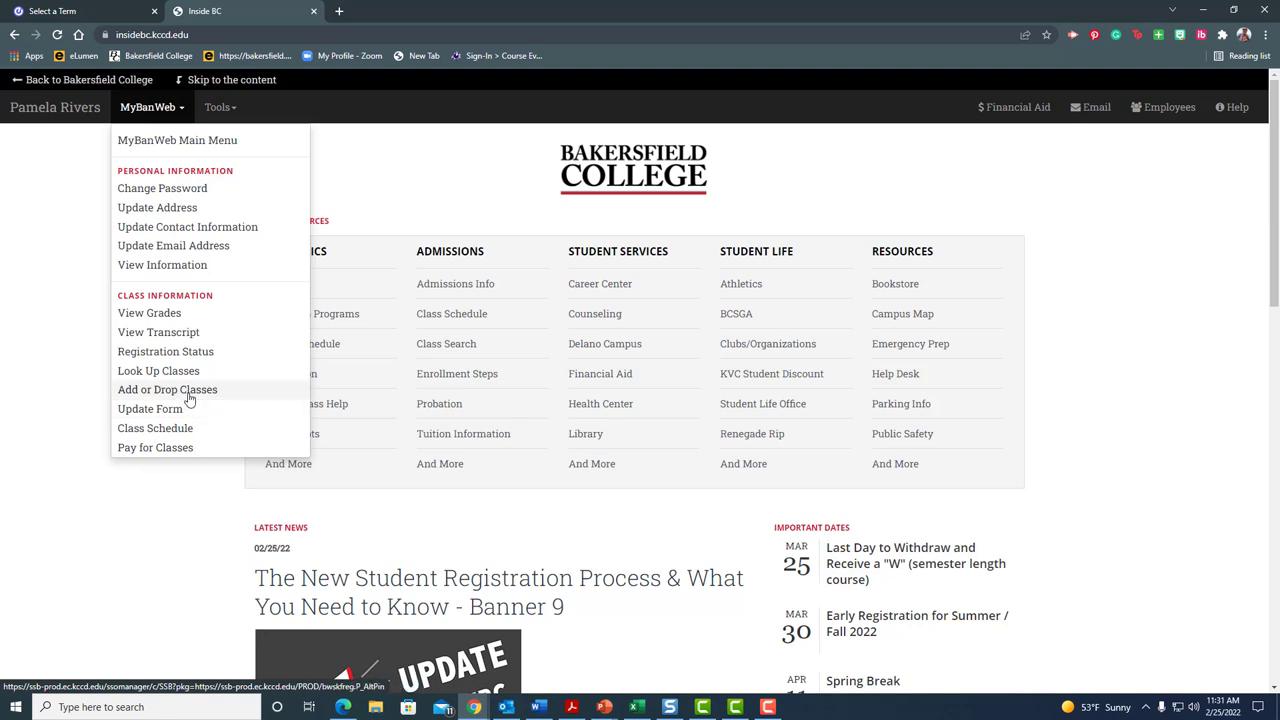
mouse_move(191, 398)
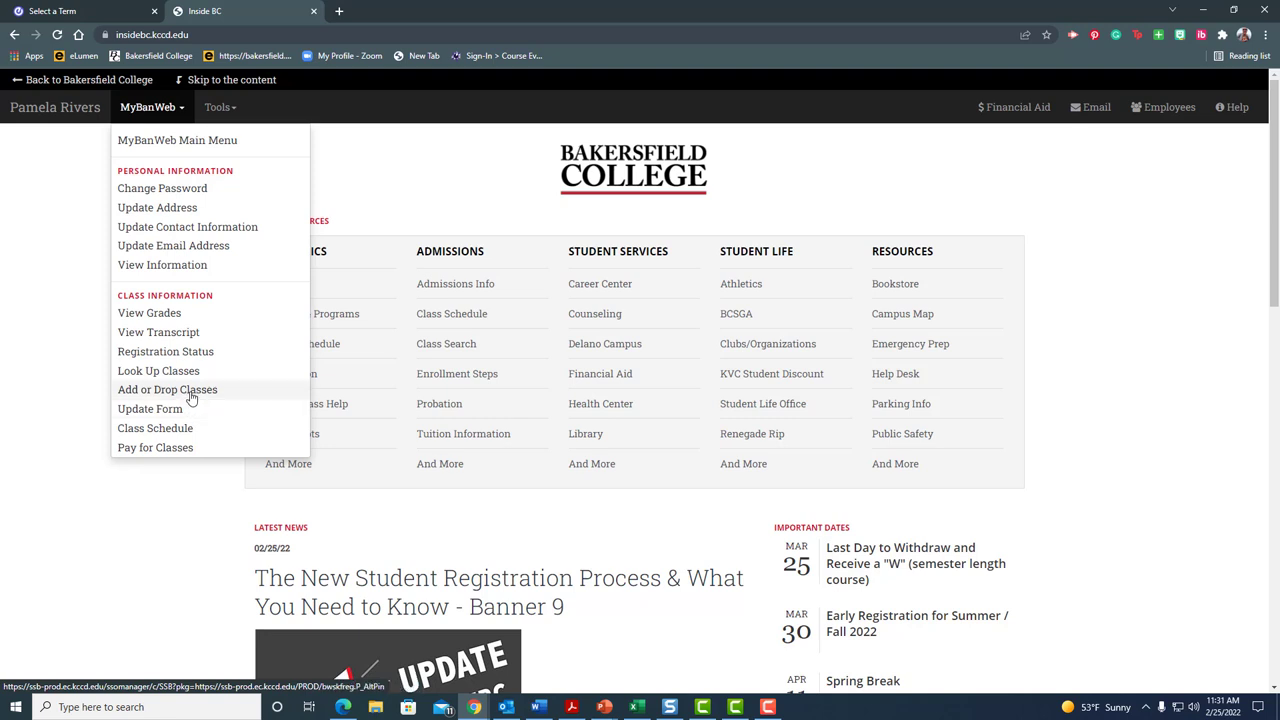
left_click(167, 389)
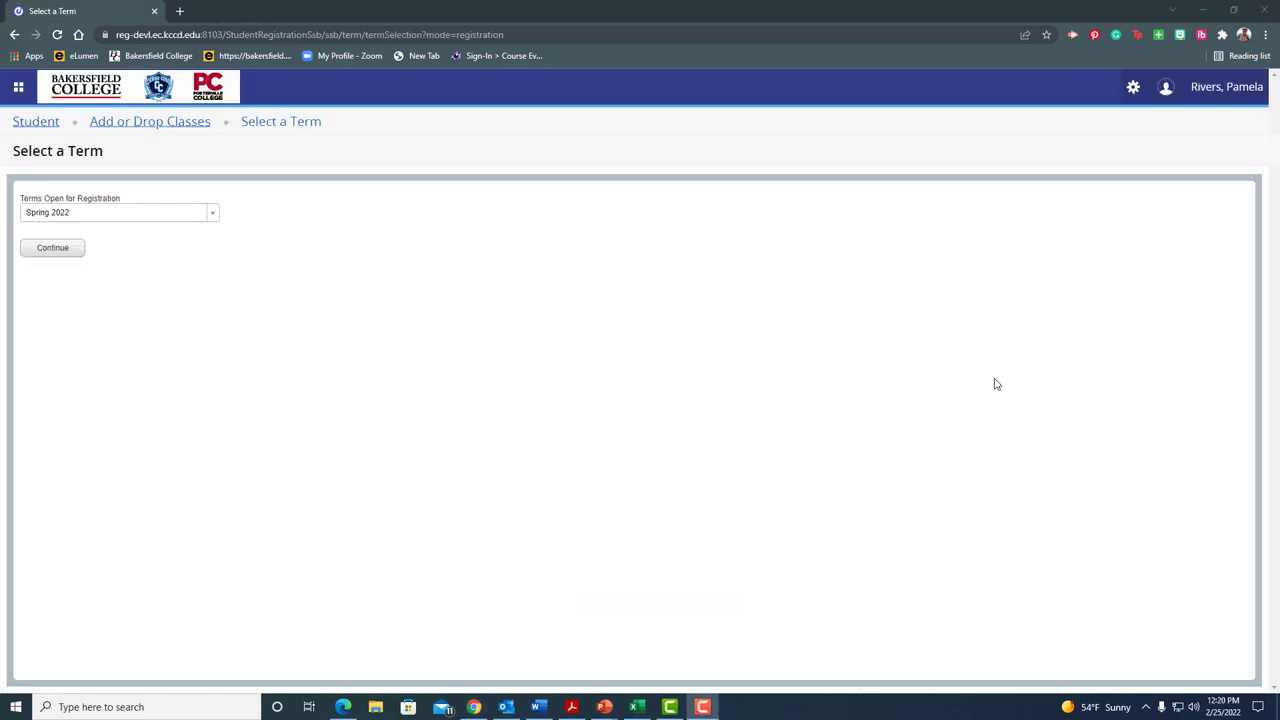
mouse_move(630, 327)
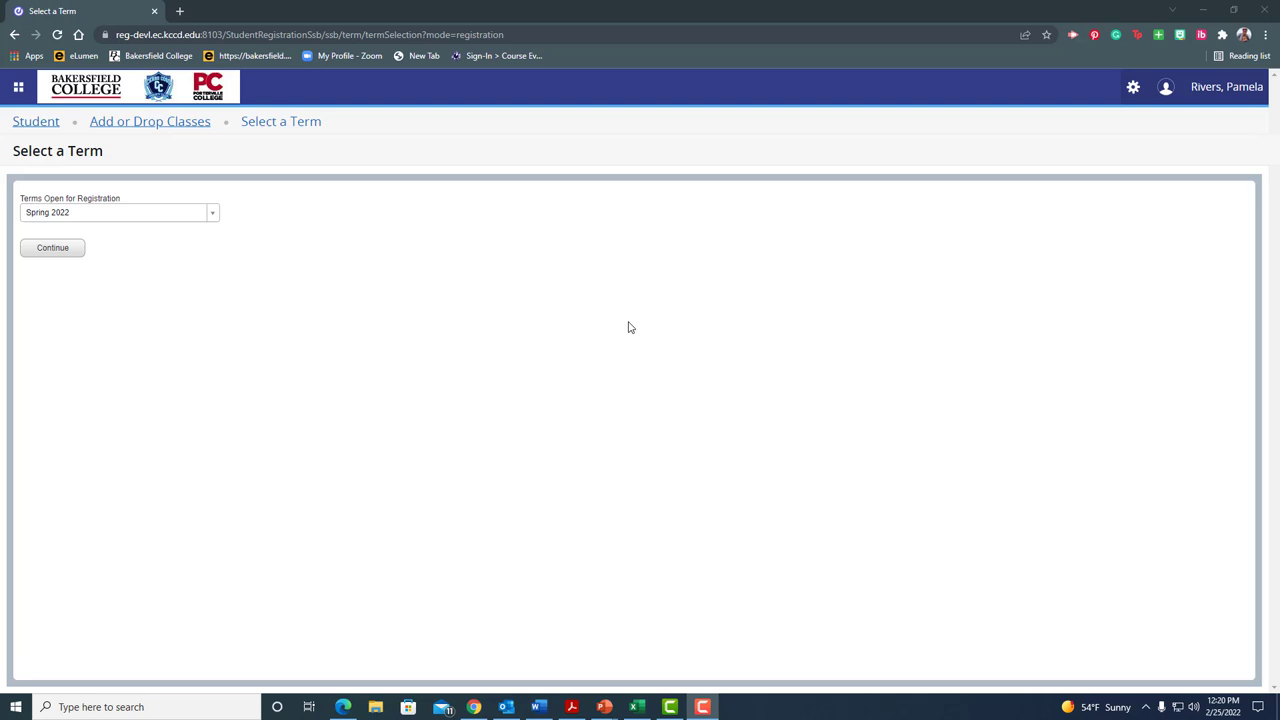
mouse_move(417, 280)
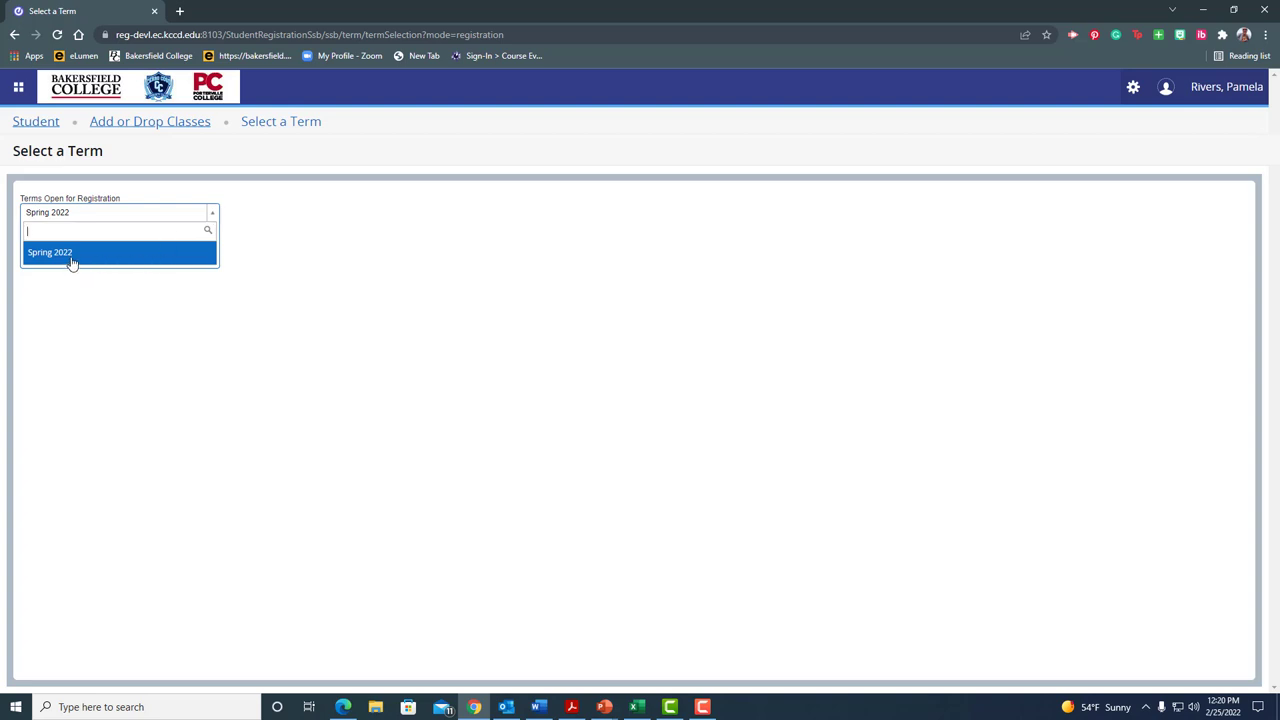
Pick Spring 2022 as the registration term and continue to the Add or Drop Classes page
left_click(49, 252)
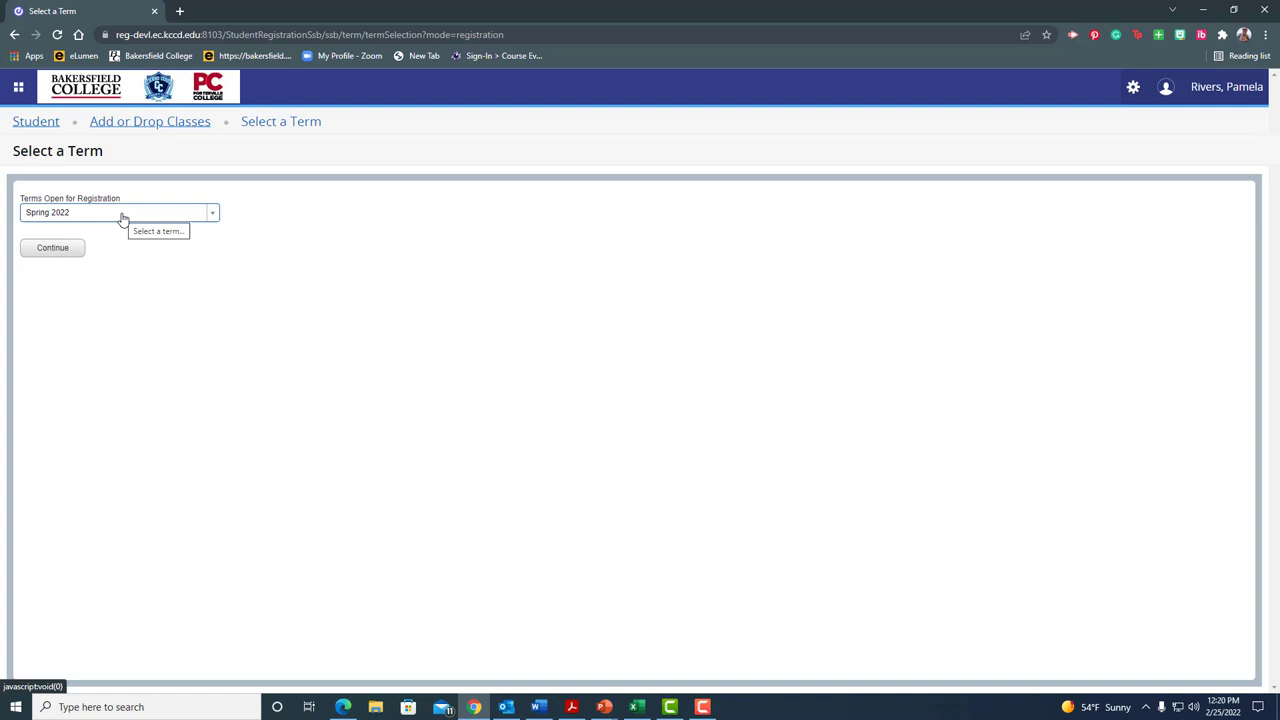
left_click(52, 247)
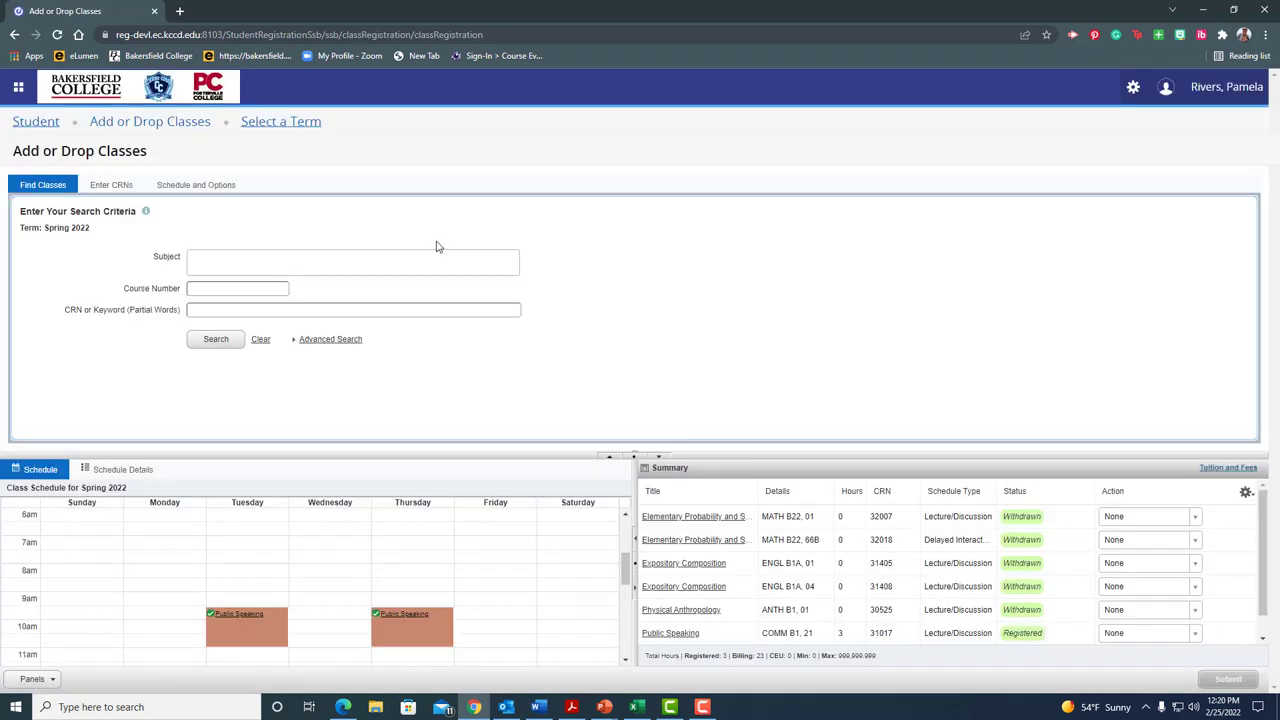
mouse_move(675, 298)
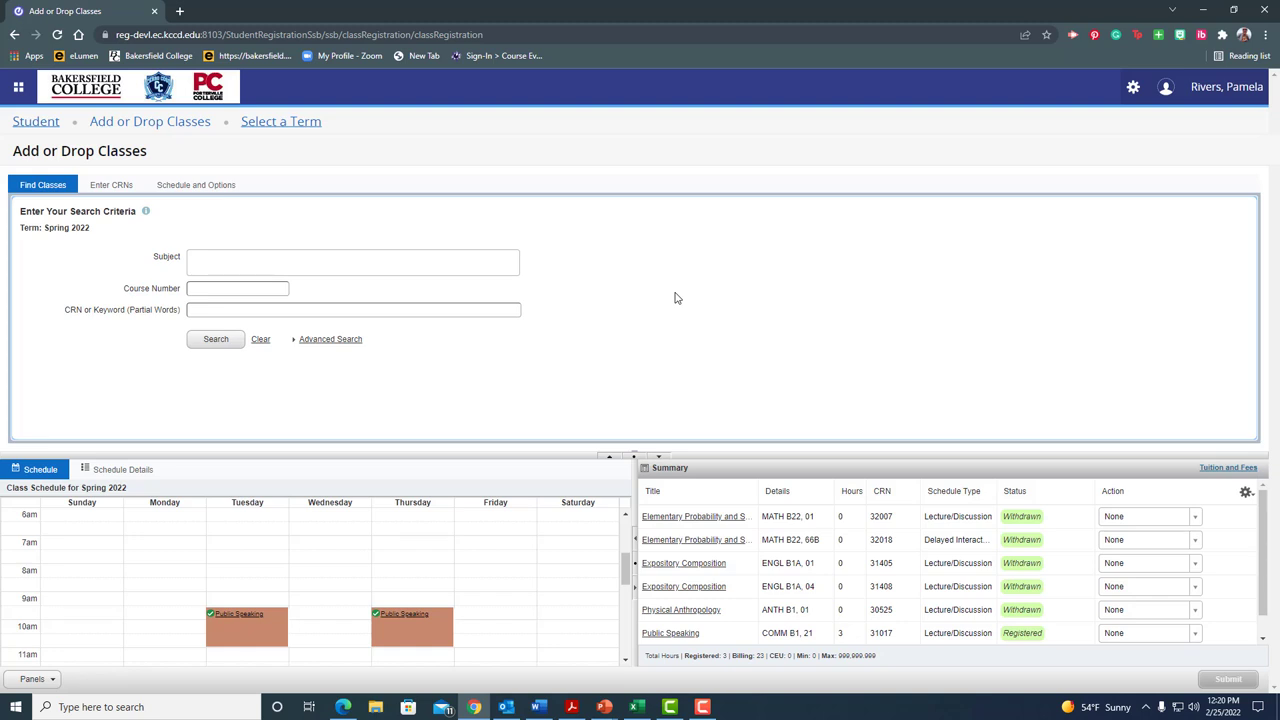
mouse_move(718, 353)
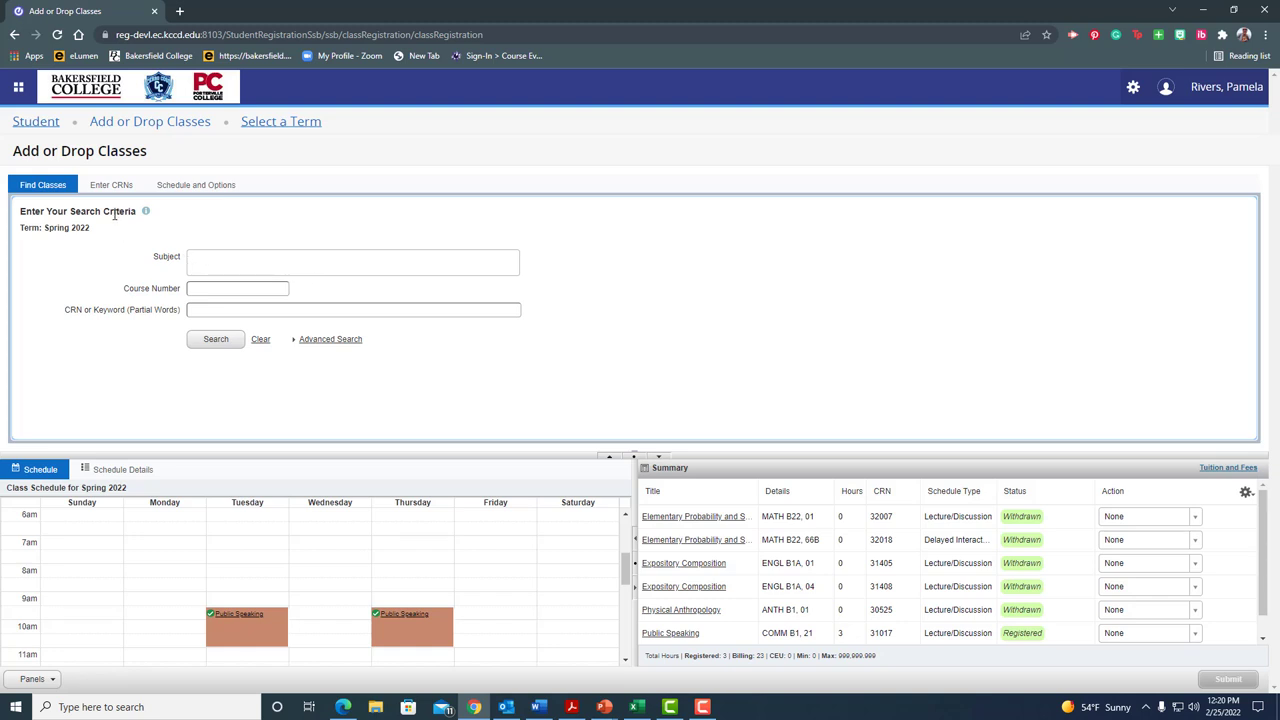
left_click(111, 185)
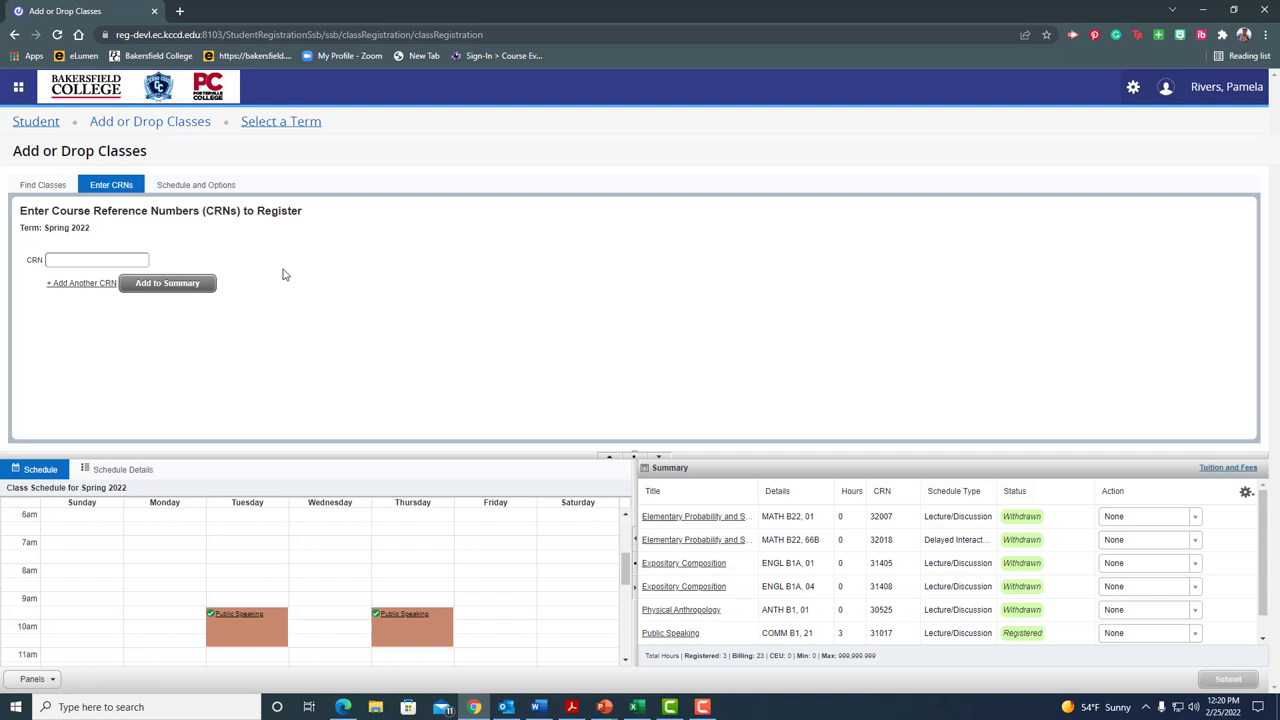
mouse_move(43, 310)
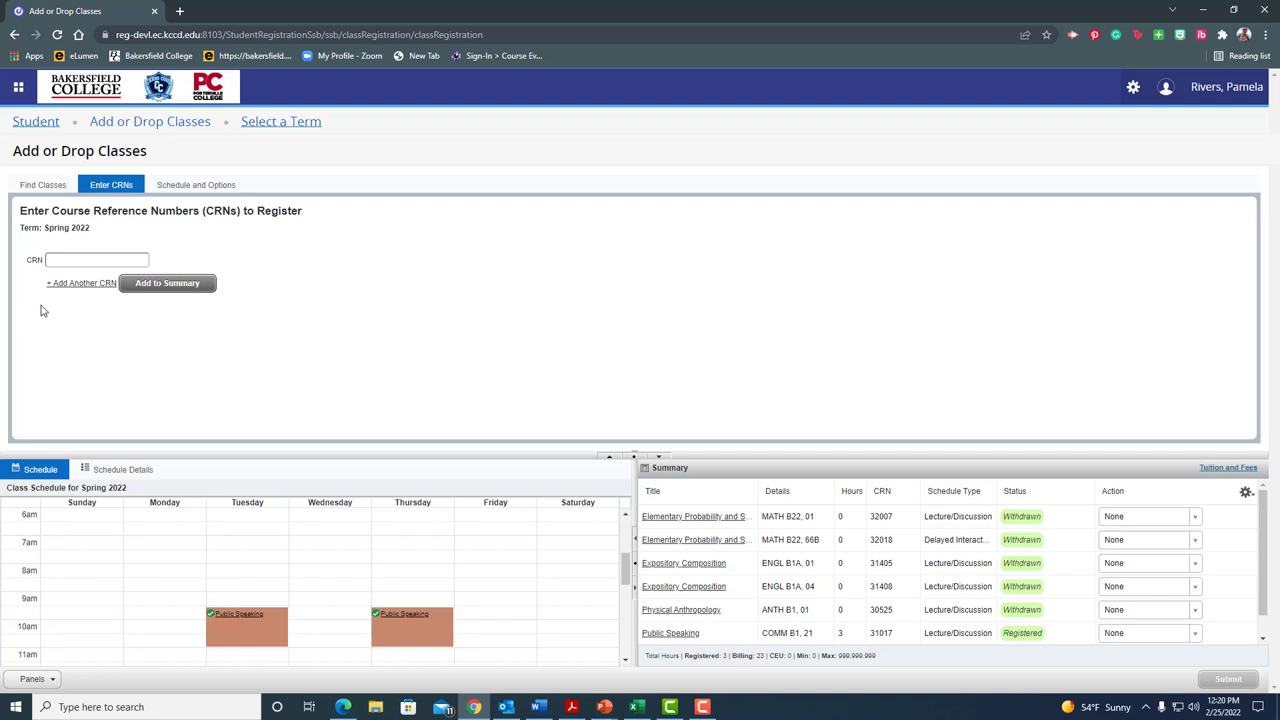
mouse_move(278, 363)
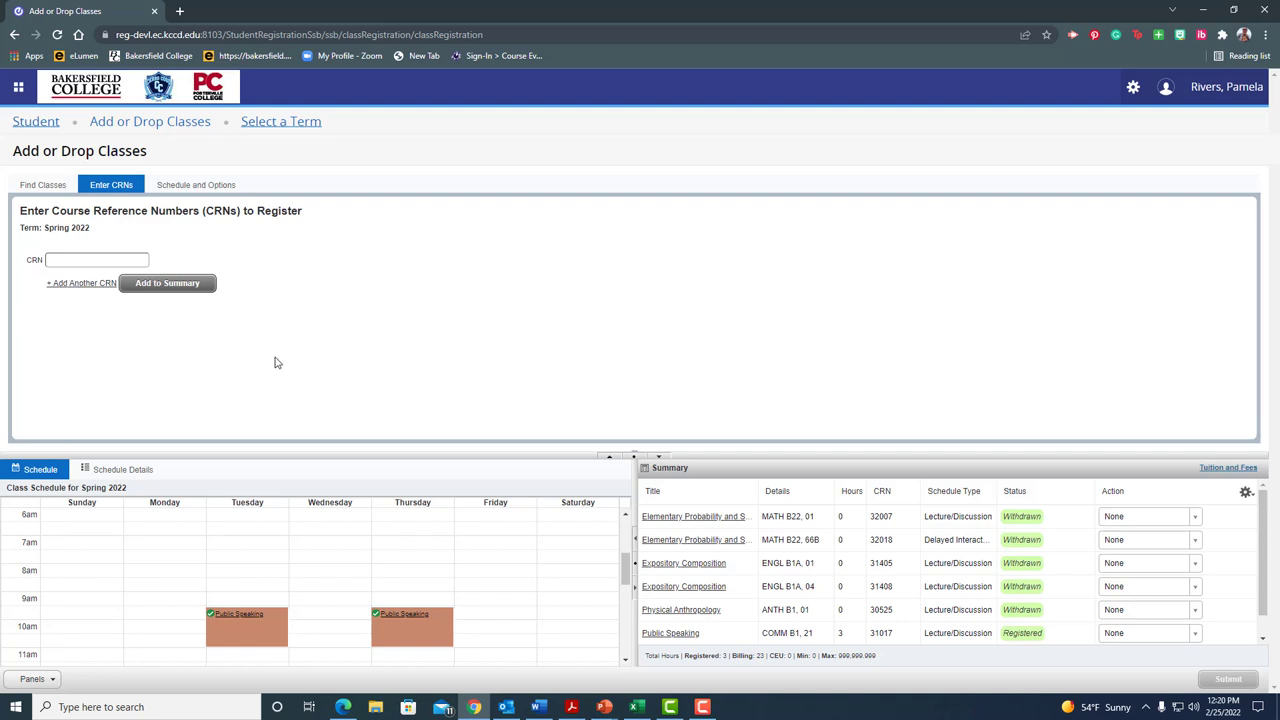
left_click(42, 184)
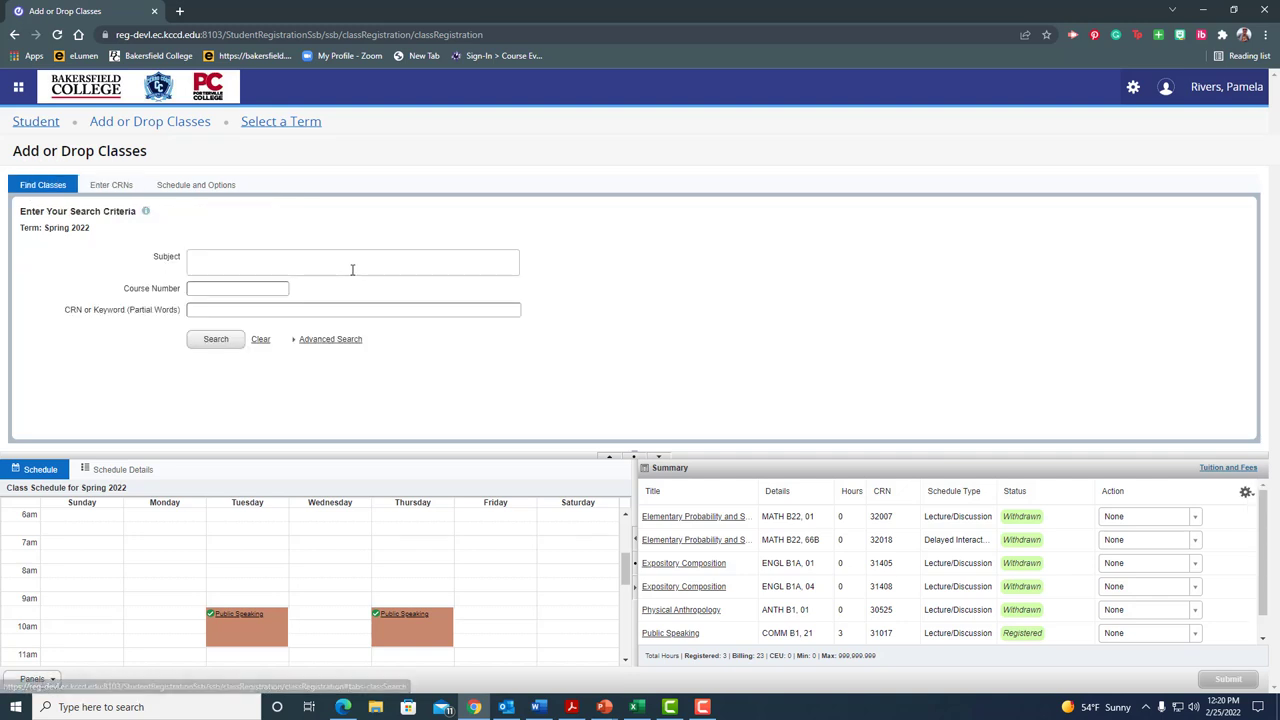
Enter 'anth' and choose Anthropology as the subject for the Spring 2022 class search
left_click(352, 261)
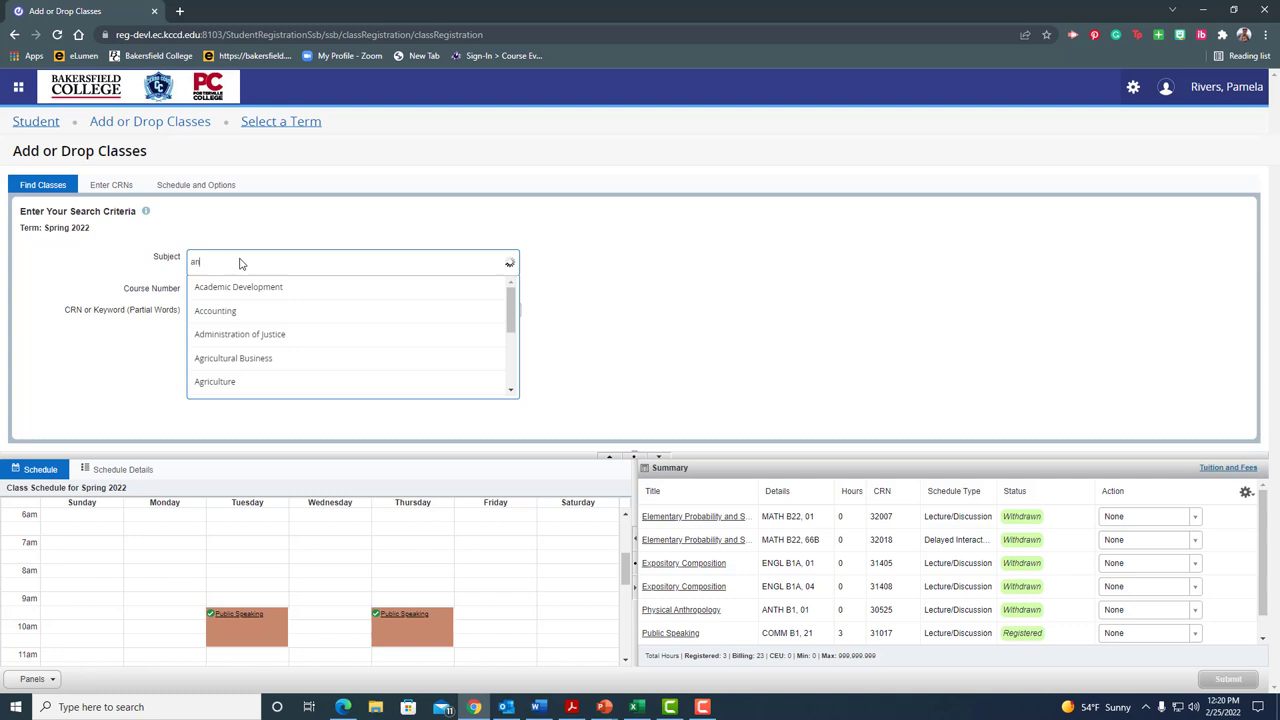
type("anth")
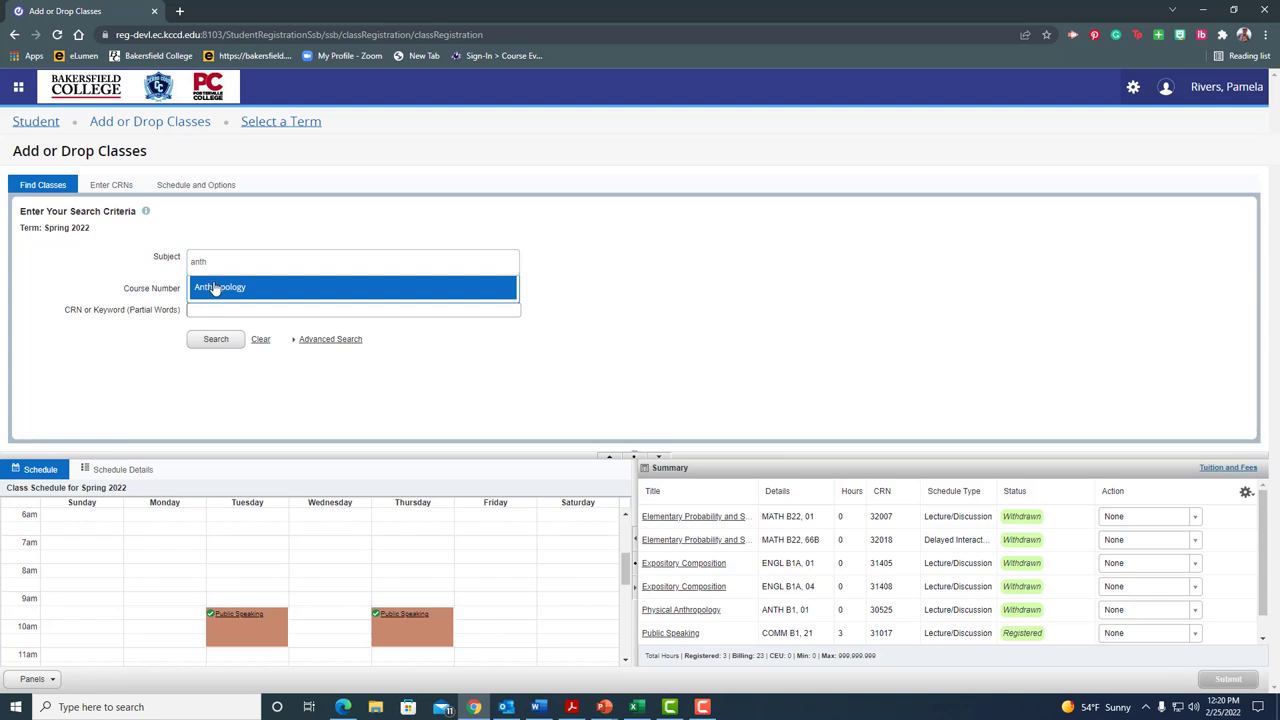
left_click(219, 287)
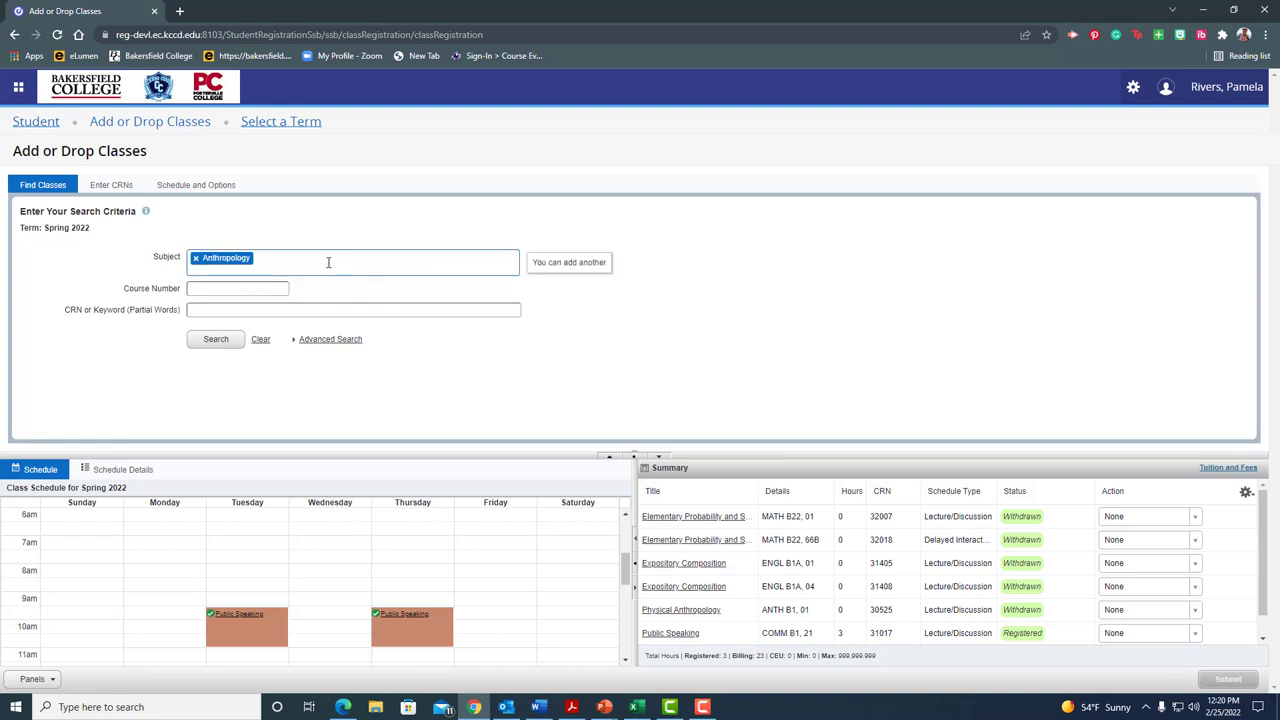
mouse_move(263, 303)
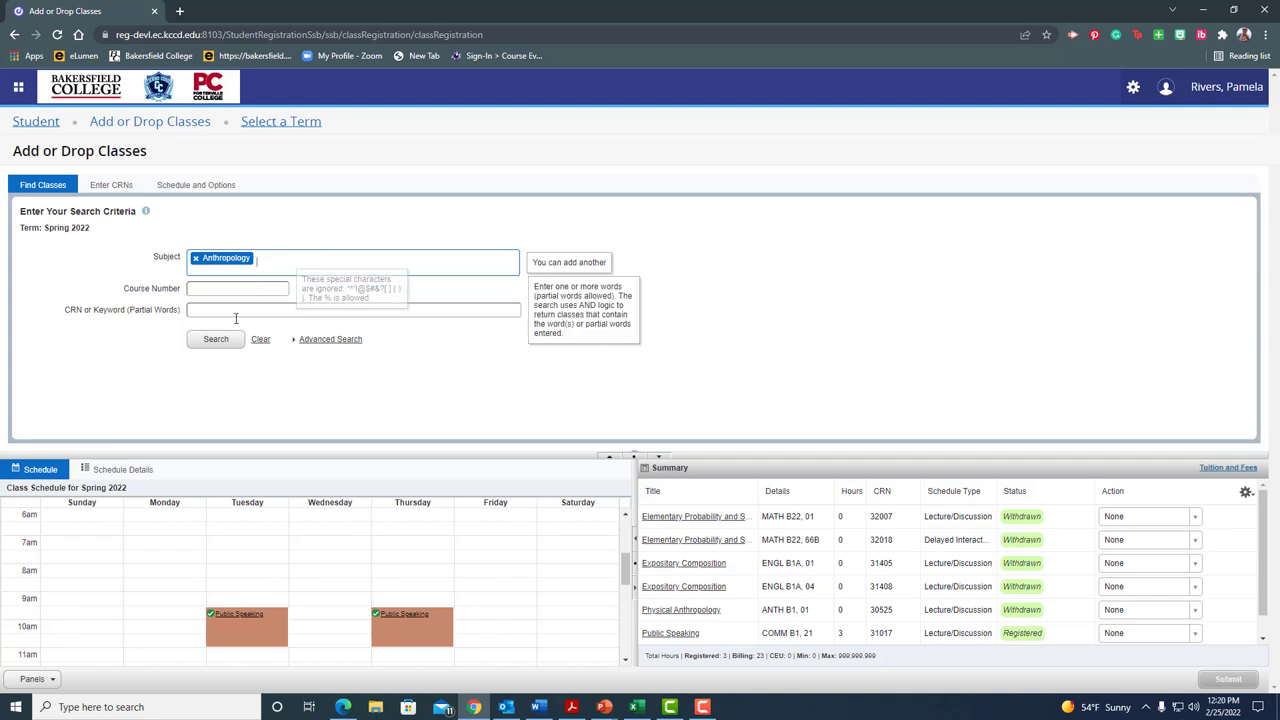
mouse_move(334, 348)
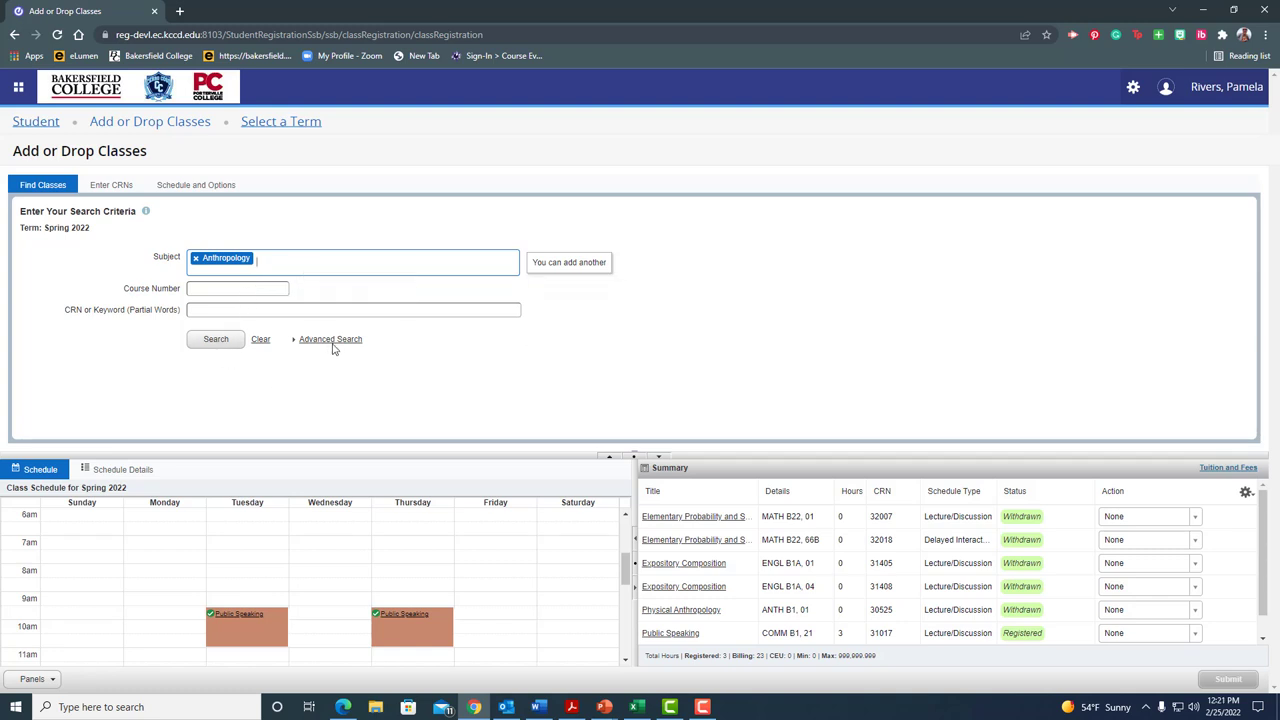
In Advanced Search, leave the college filter empty, check Open Sections Only and run the Anthropology search
left_click(330, 338)
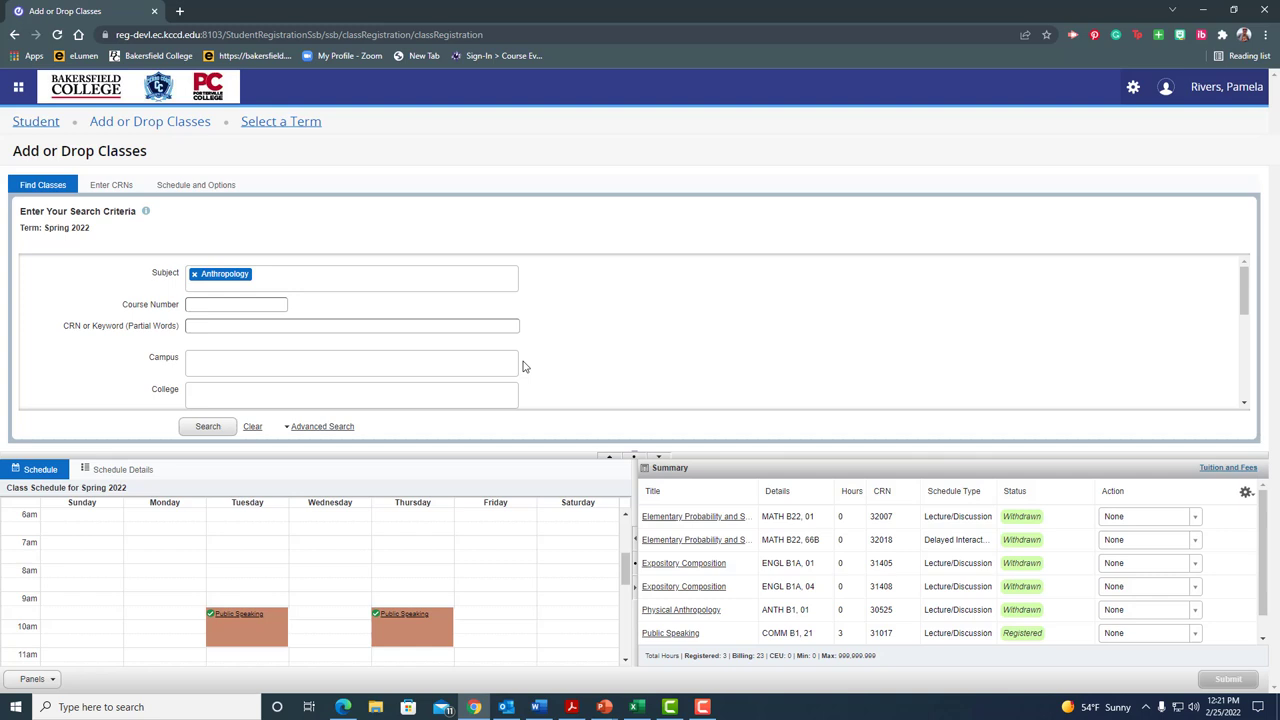
mouse_move(598, 415)
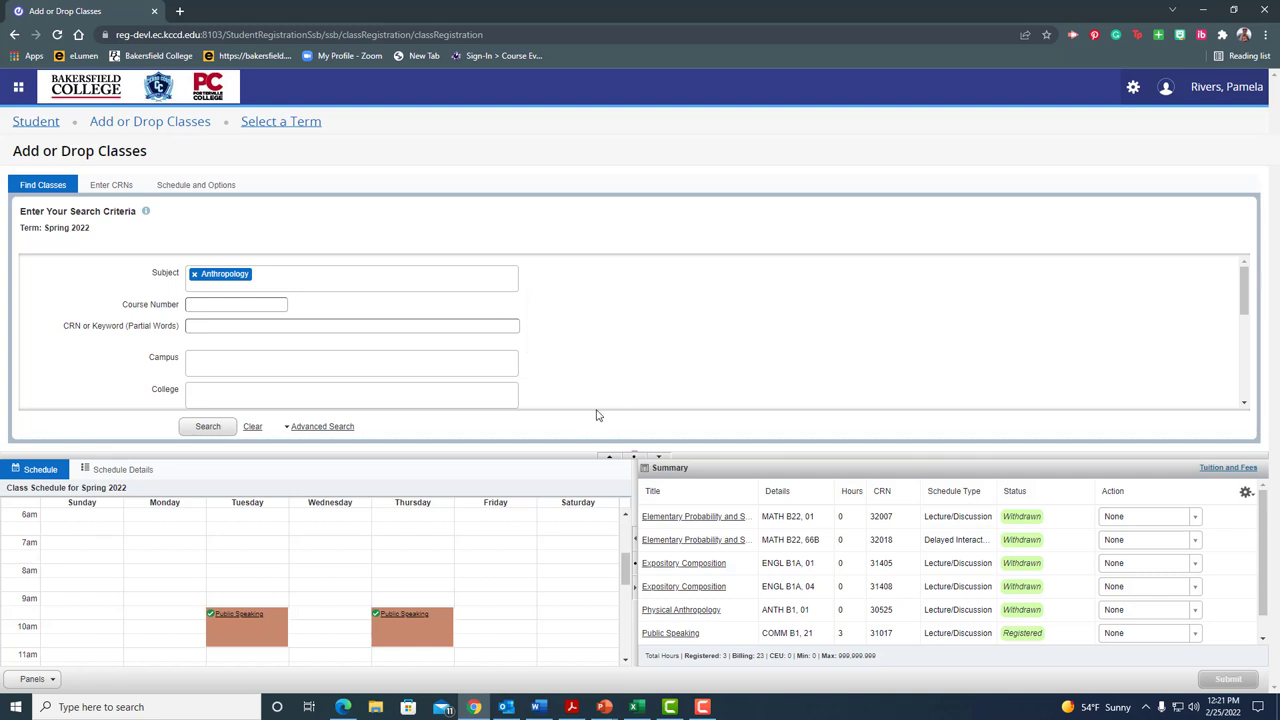
mouse_move(660, 463)
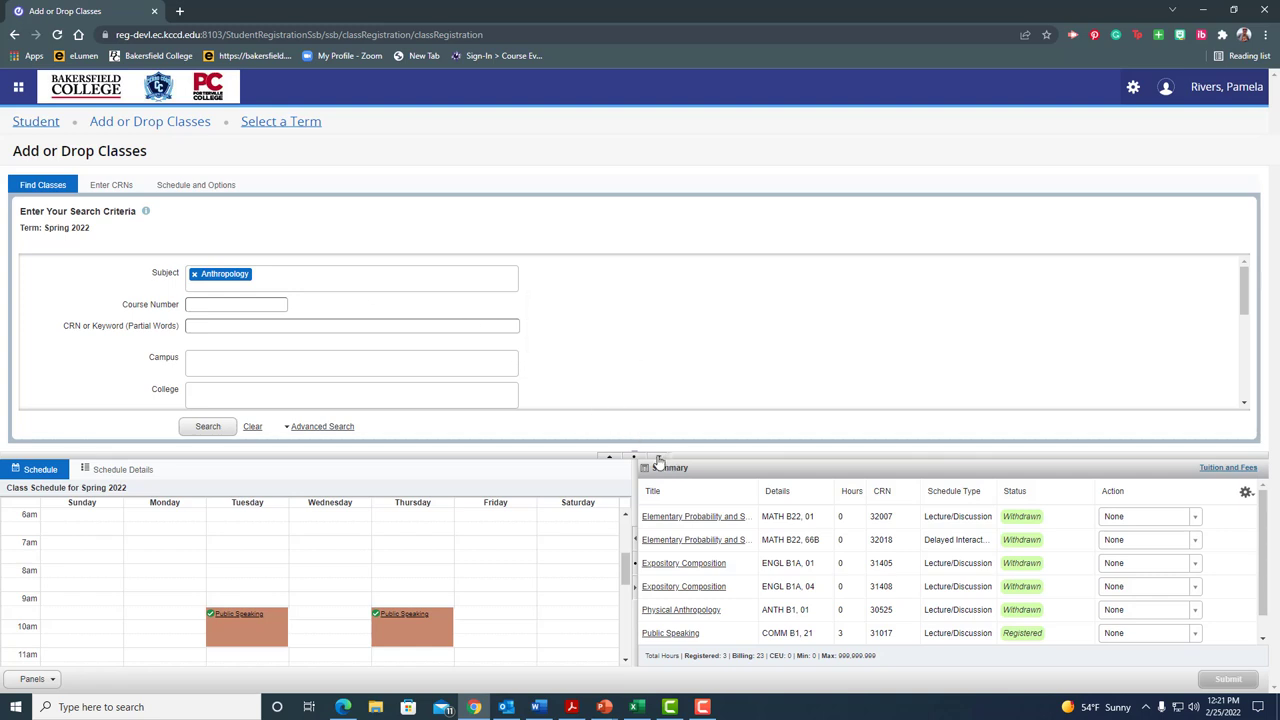
mouse_move(645, 467)
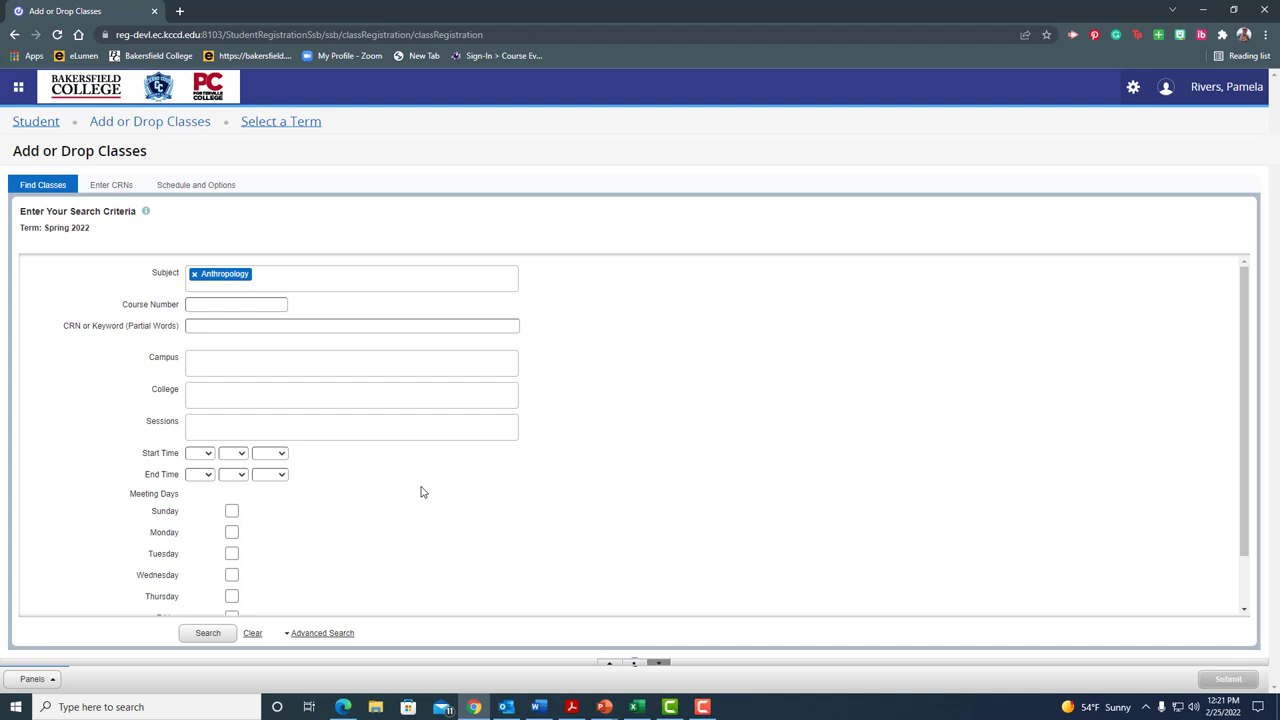
mouse_move(271, 365)
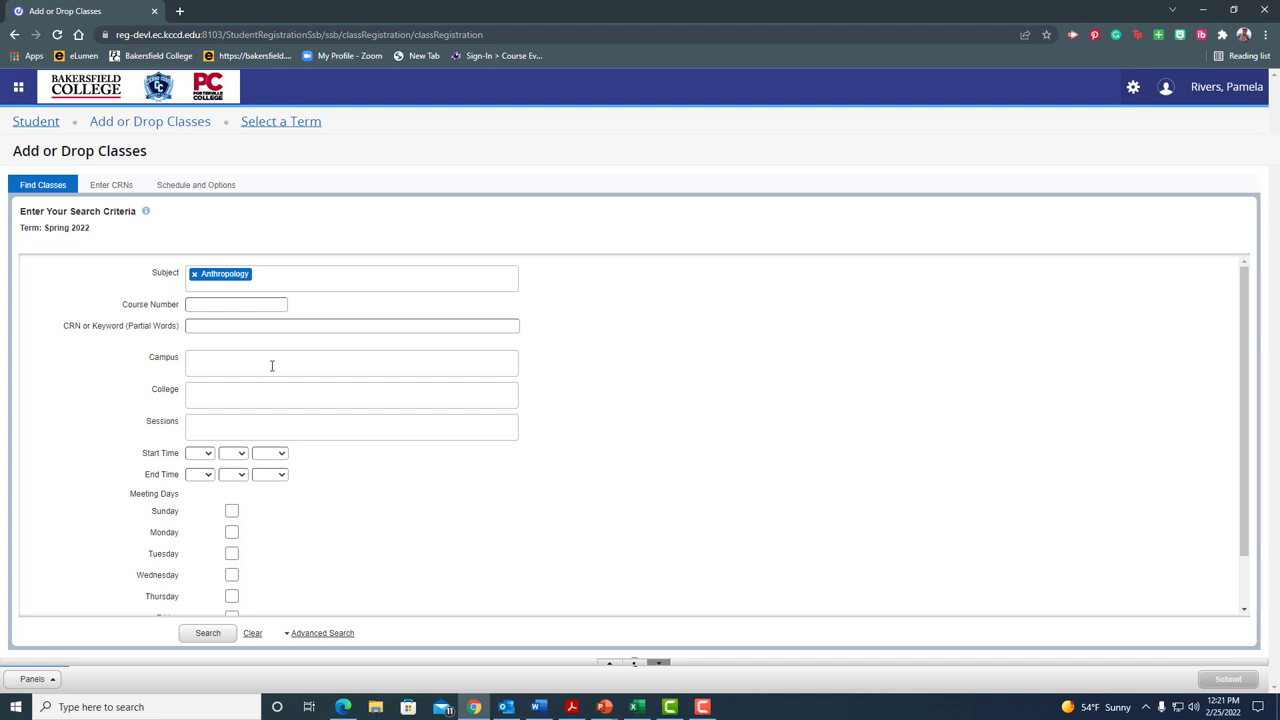
mouse_move(269, 357)
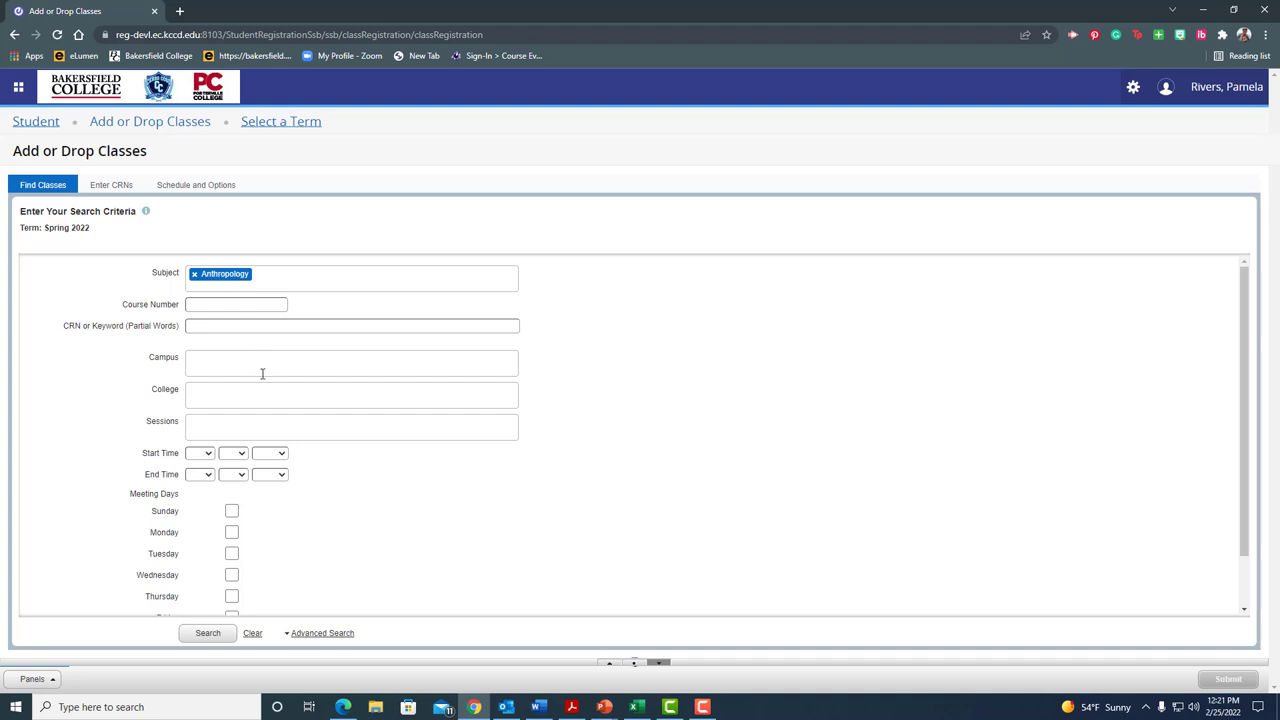
mouse_move(259, 365)
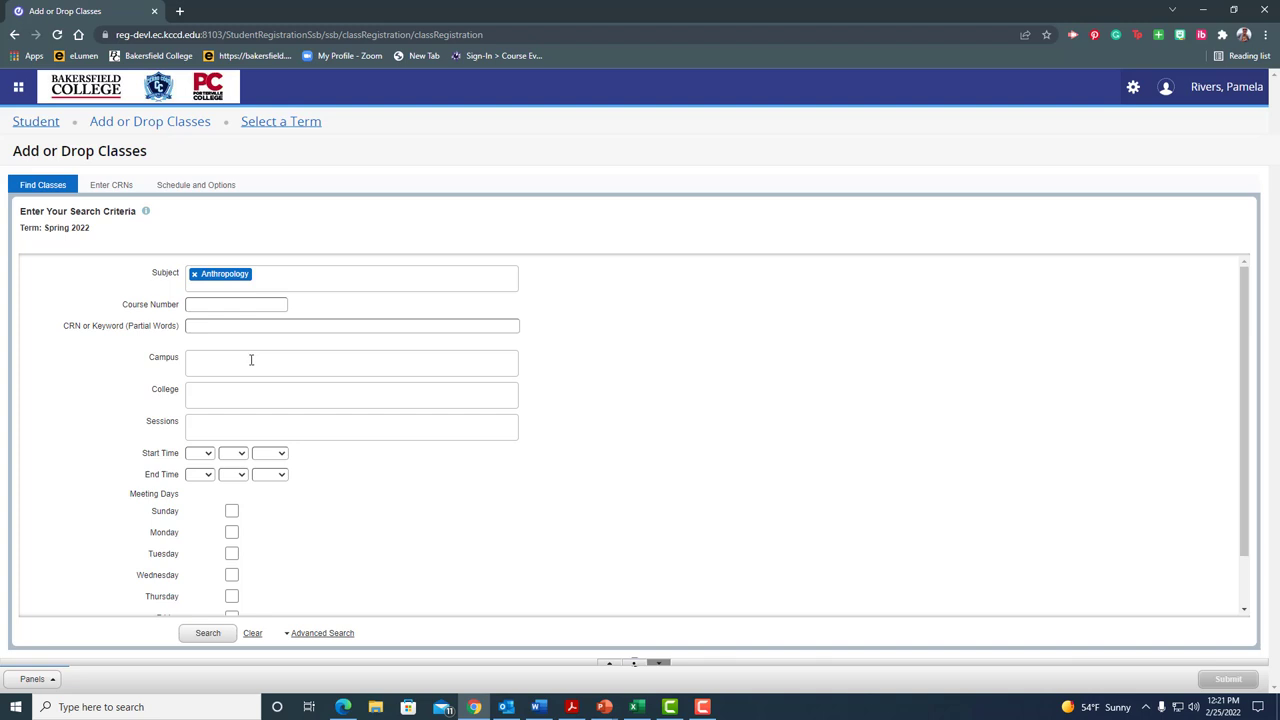
mouse_move(249, 357)
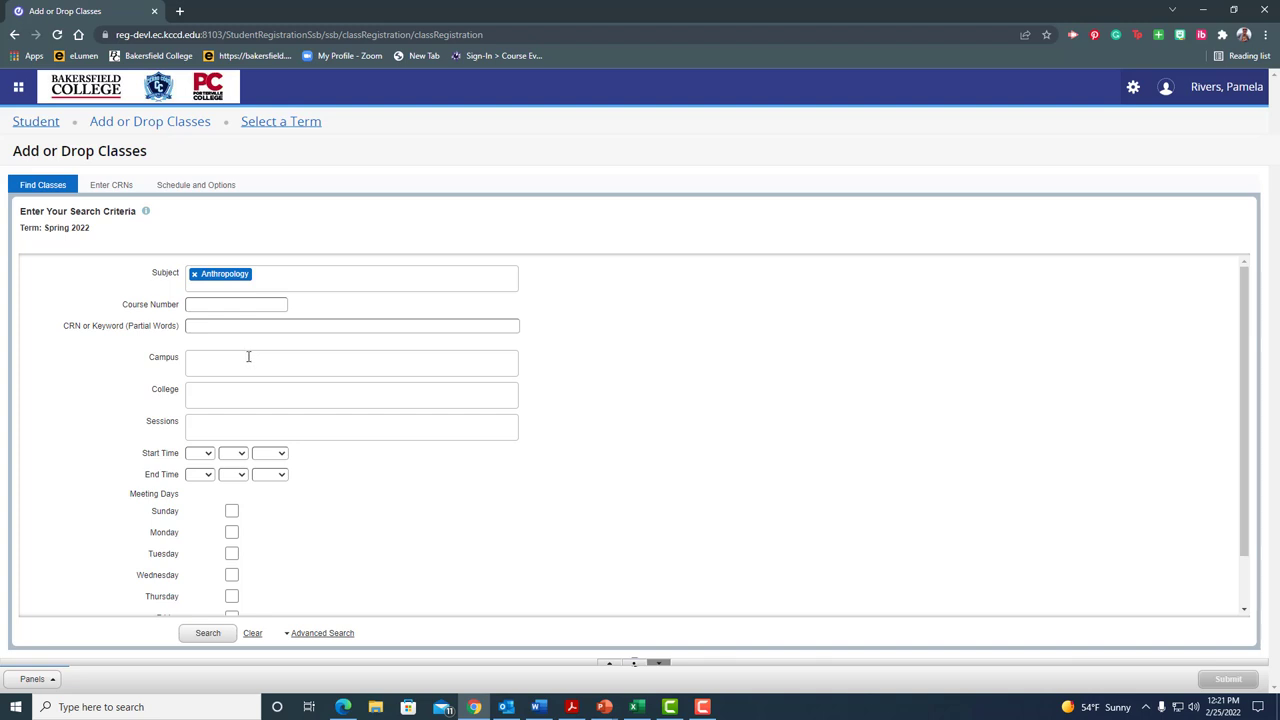
mouse_move(247, 356)
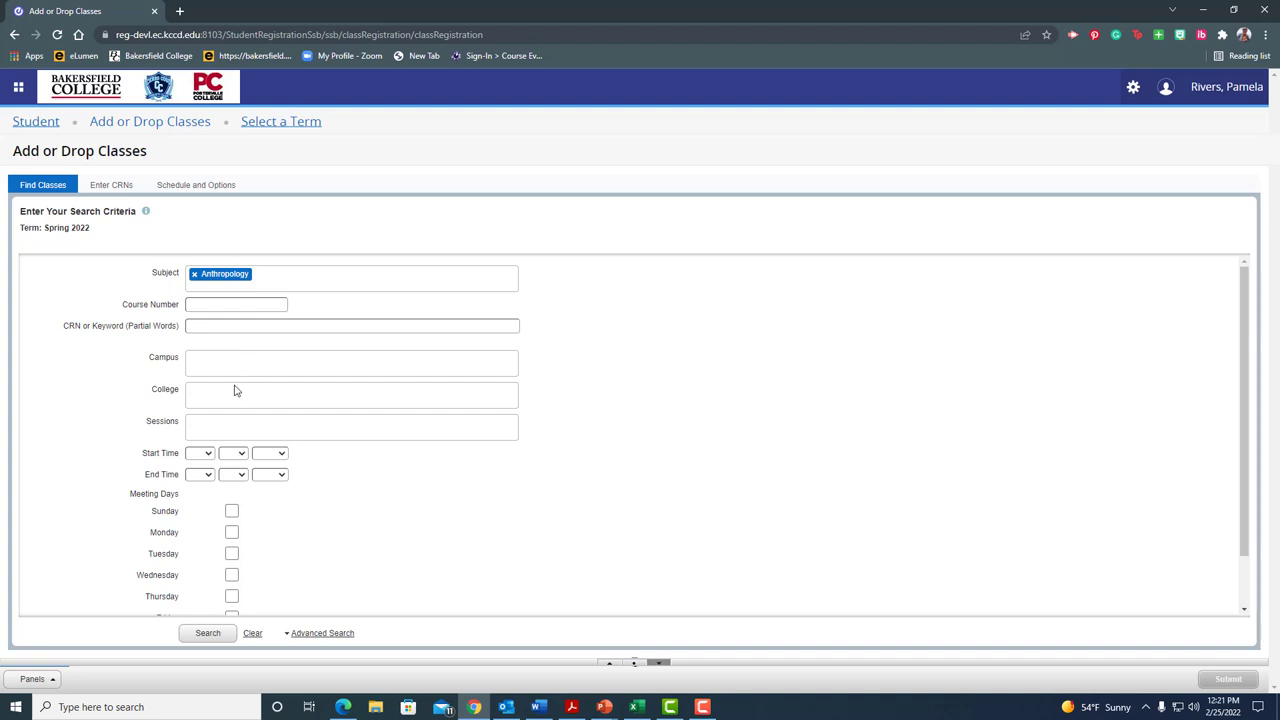
left_click(350, 393)
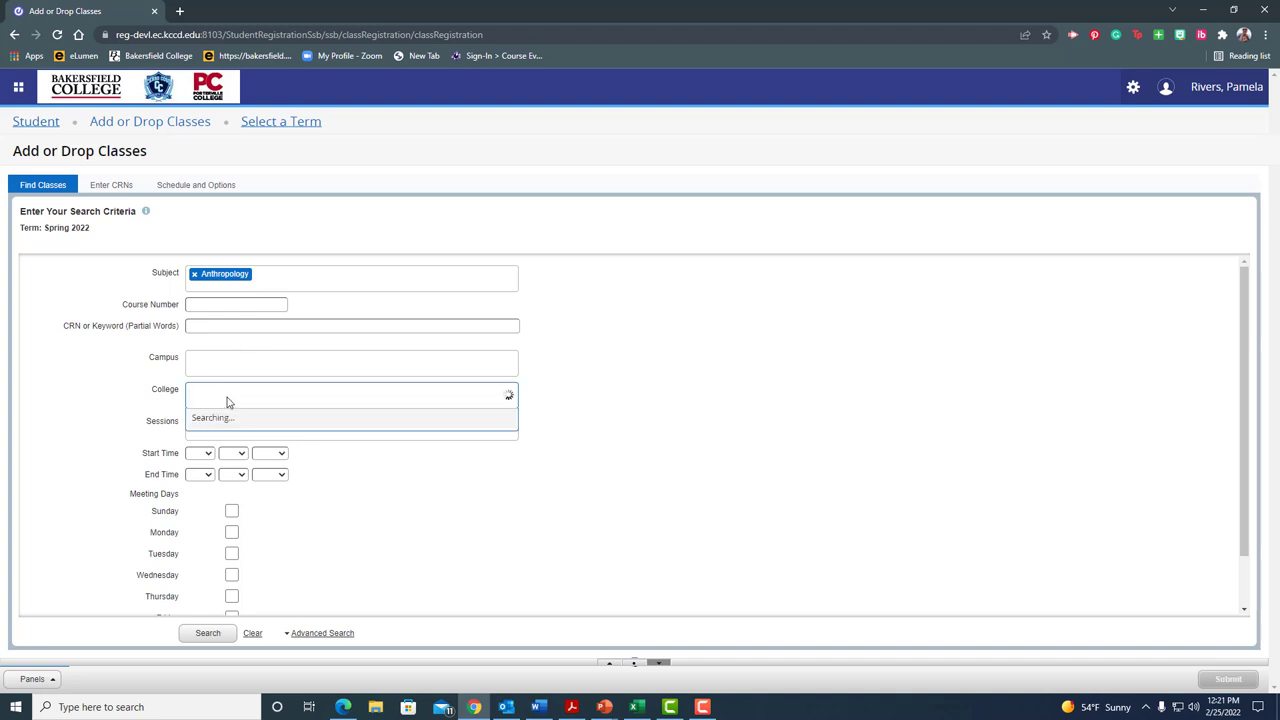
left_click(350, 389)
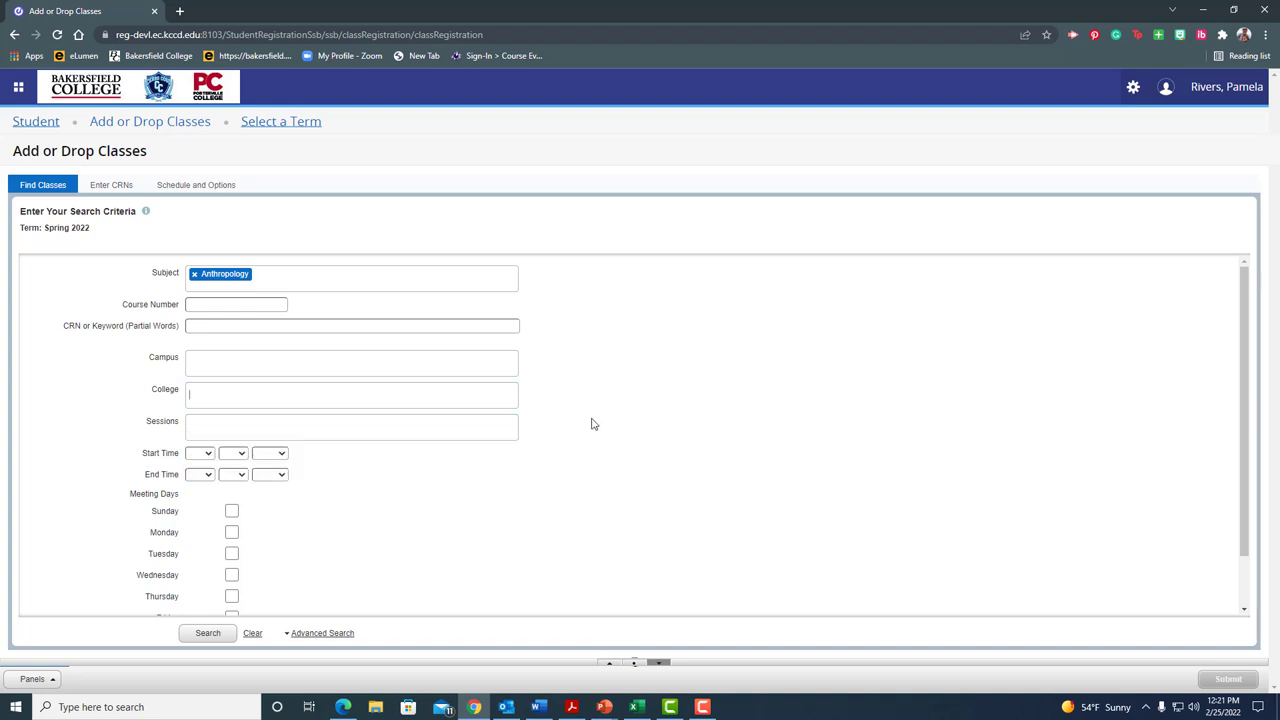
scroll("down", 3)
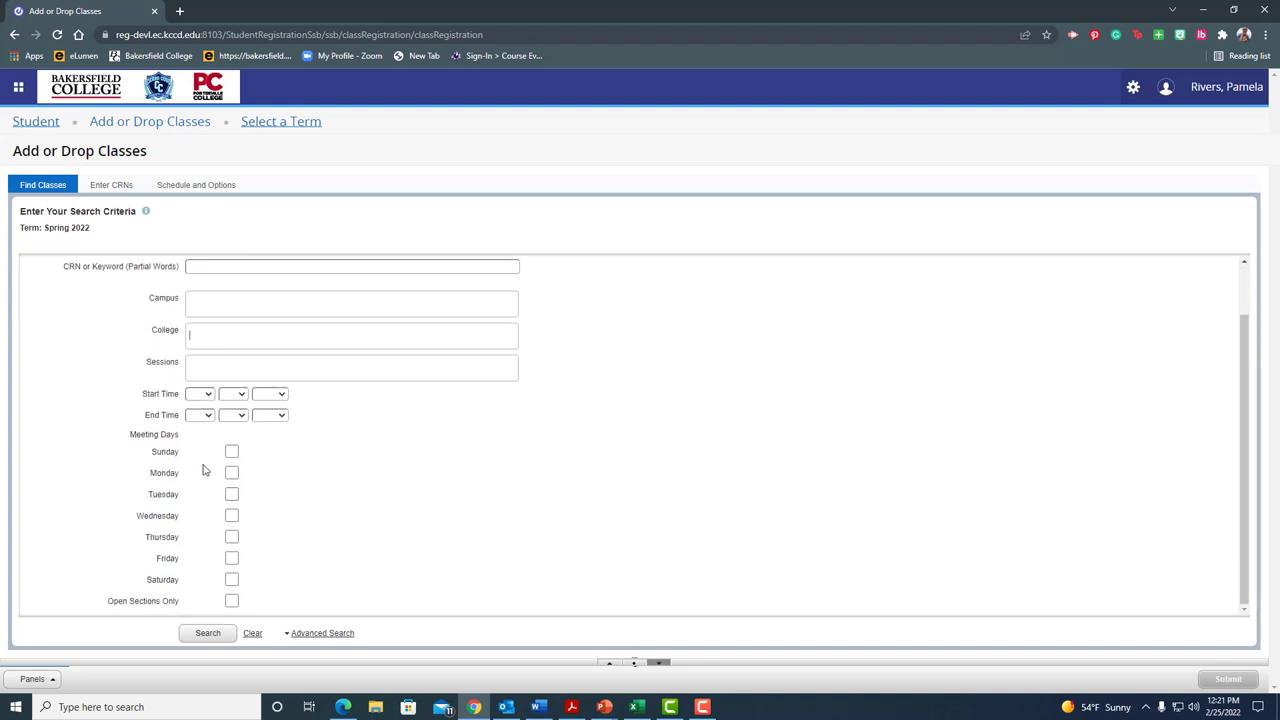
mouse_move(305, 535)
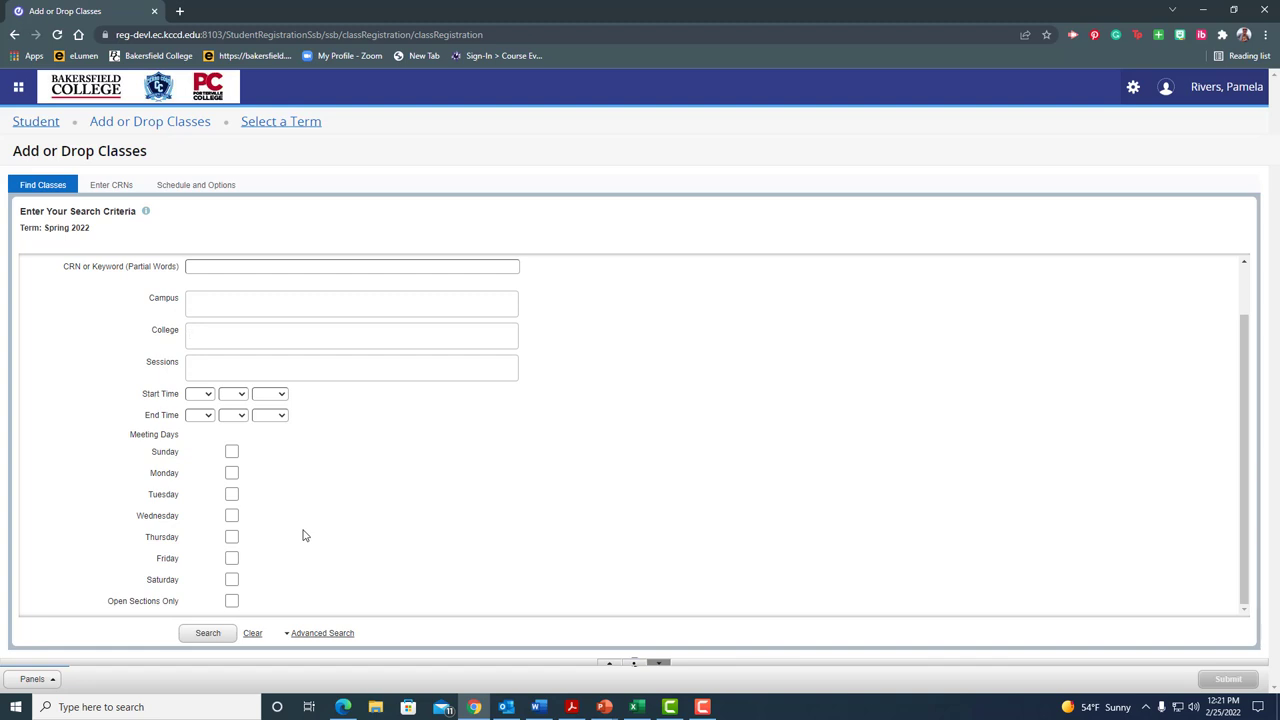
mouse_move(360, 522)
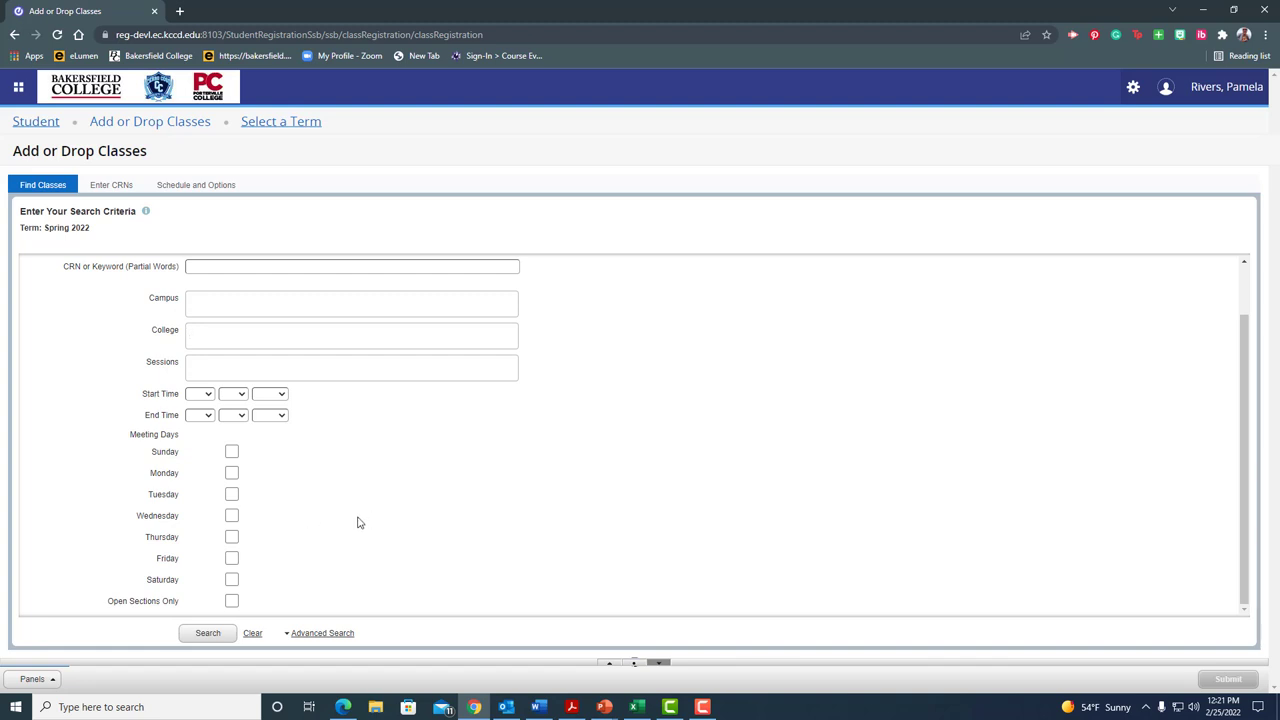
left_click(351, 335)
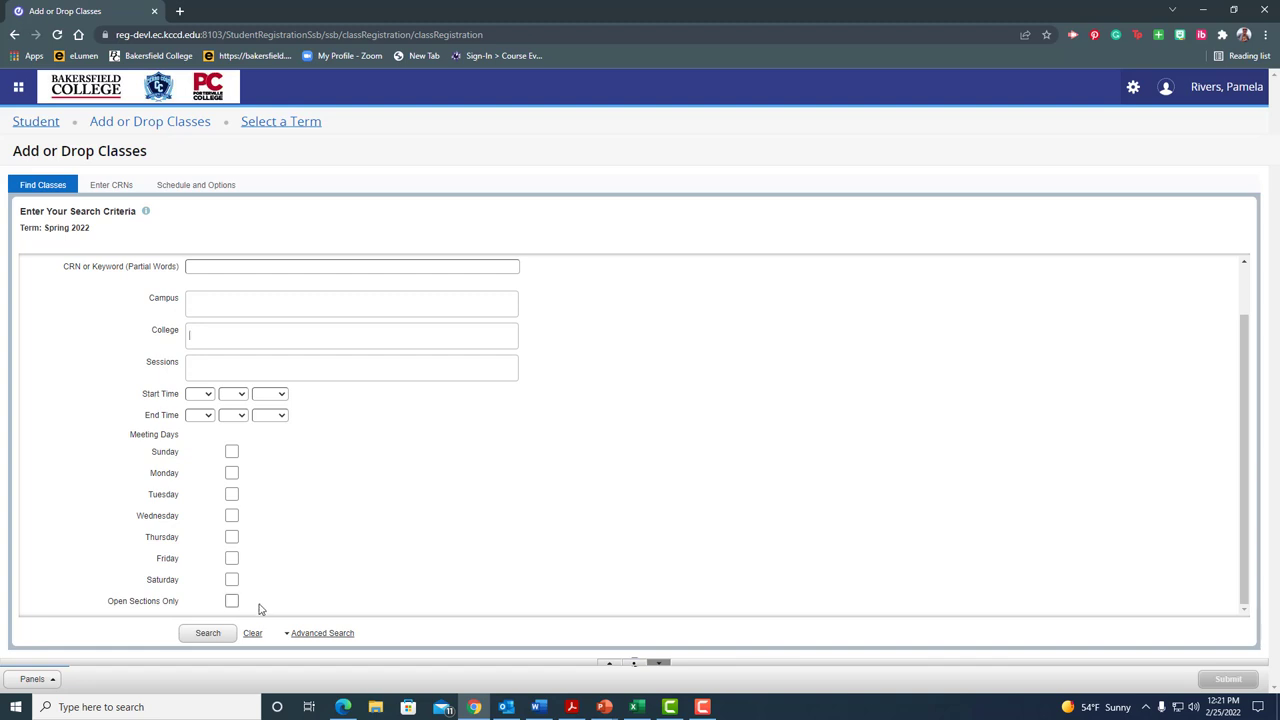
left_click(231, 600)
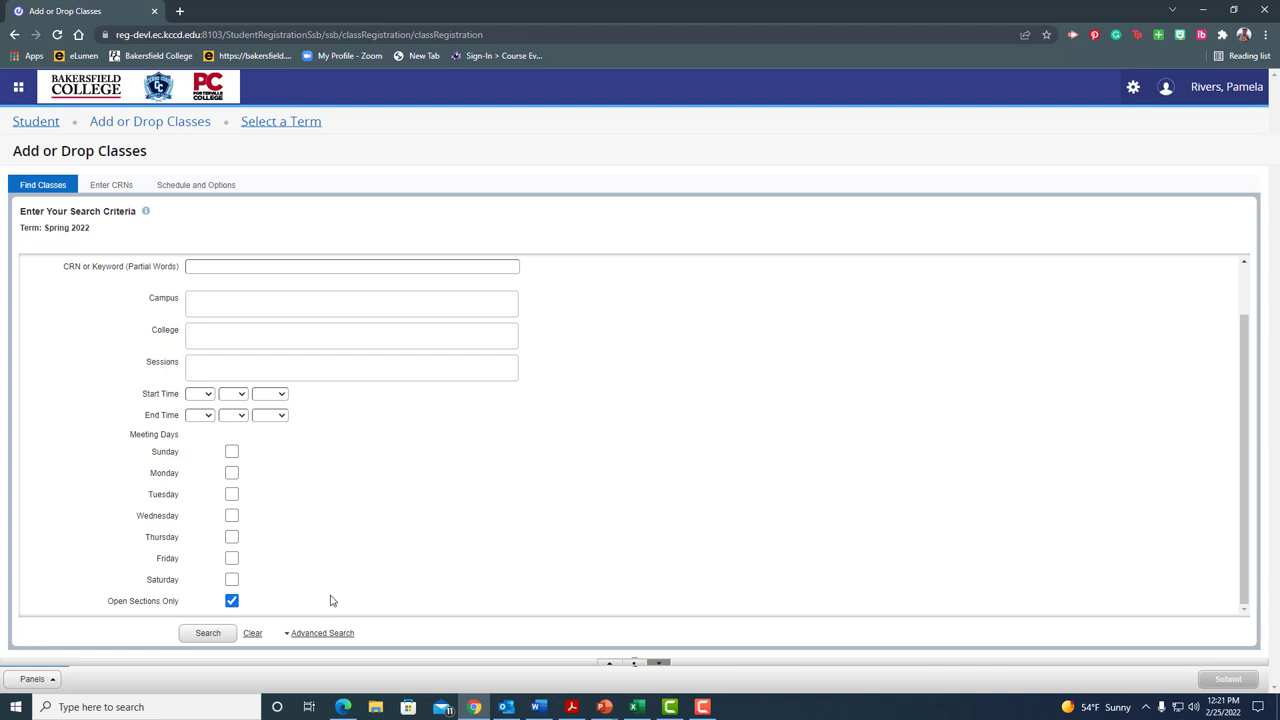
mouse_move(405, 594)
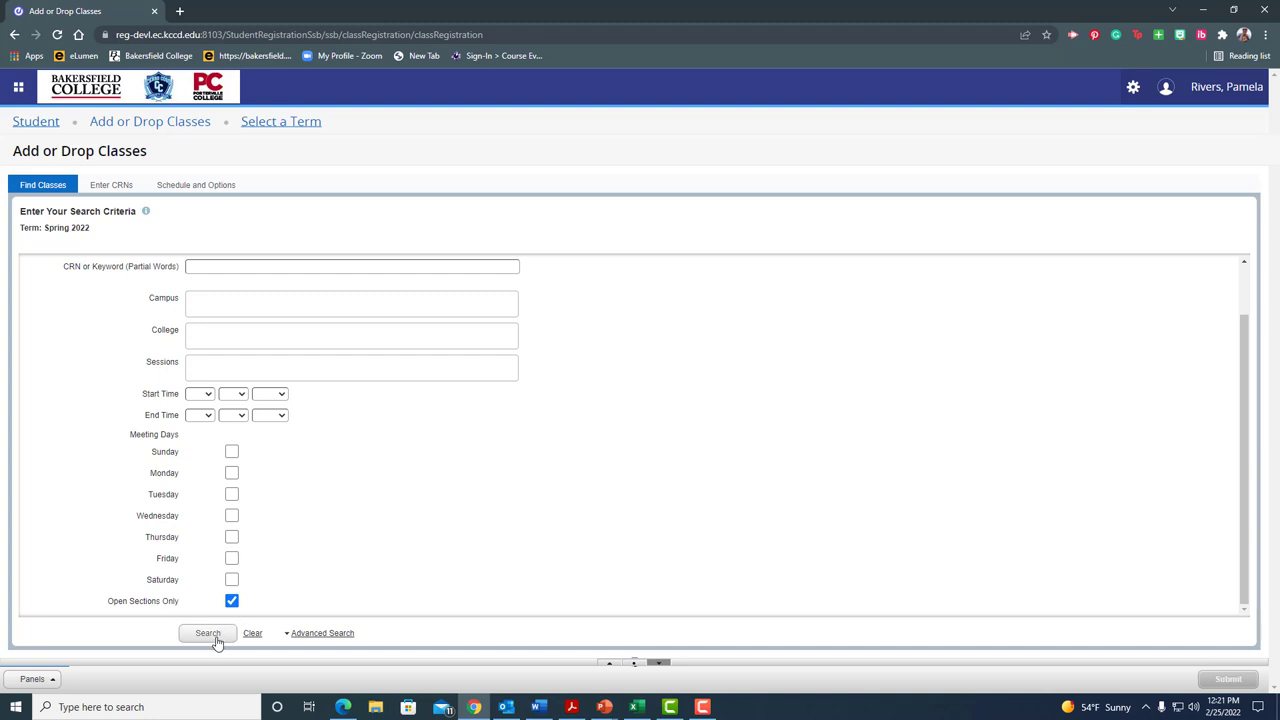
left_click(207, 633)
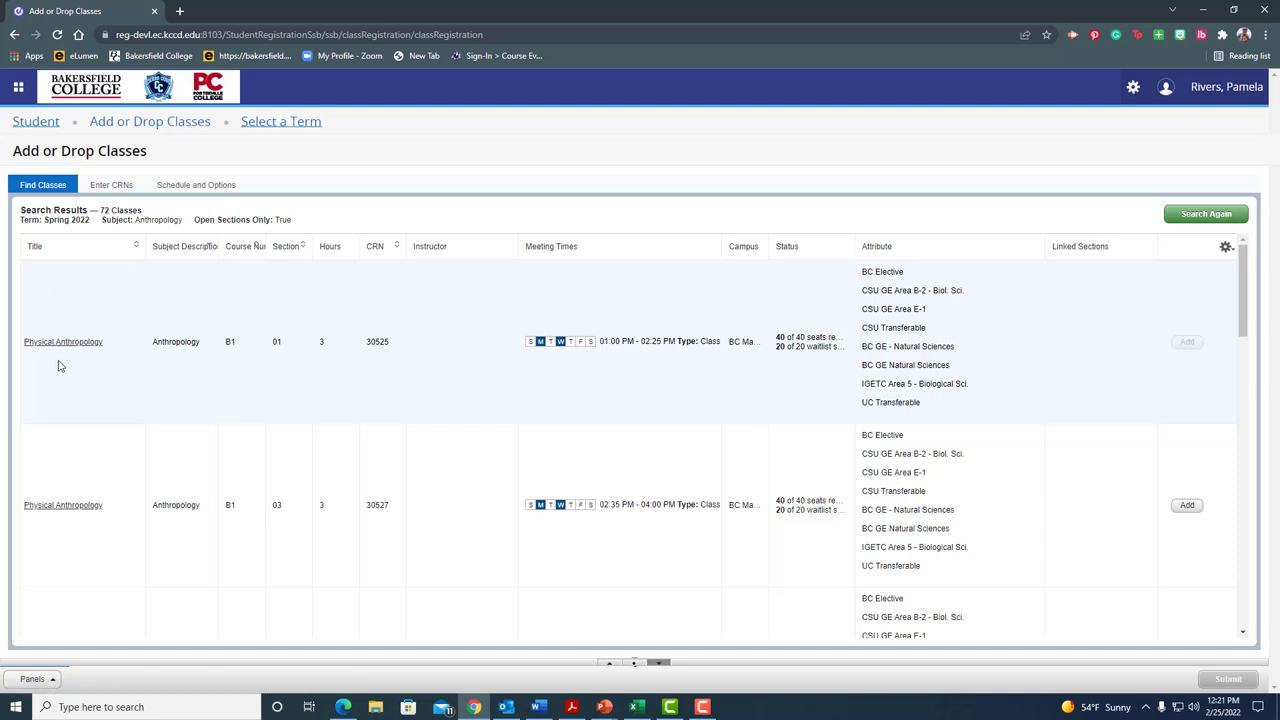
mouse_move(178, 357)
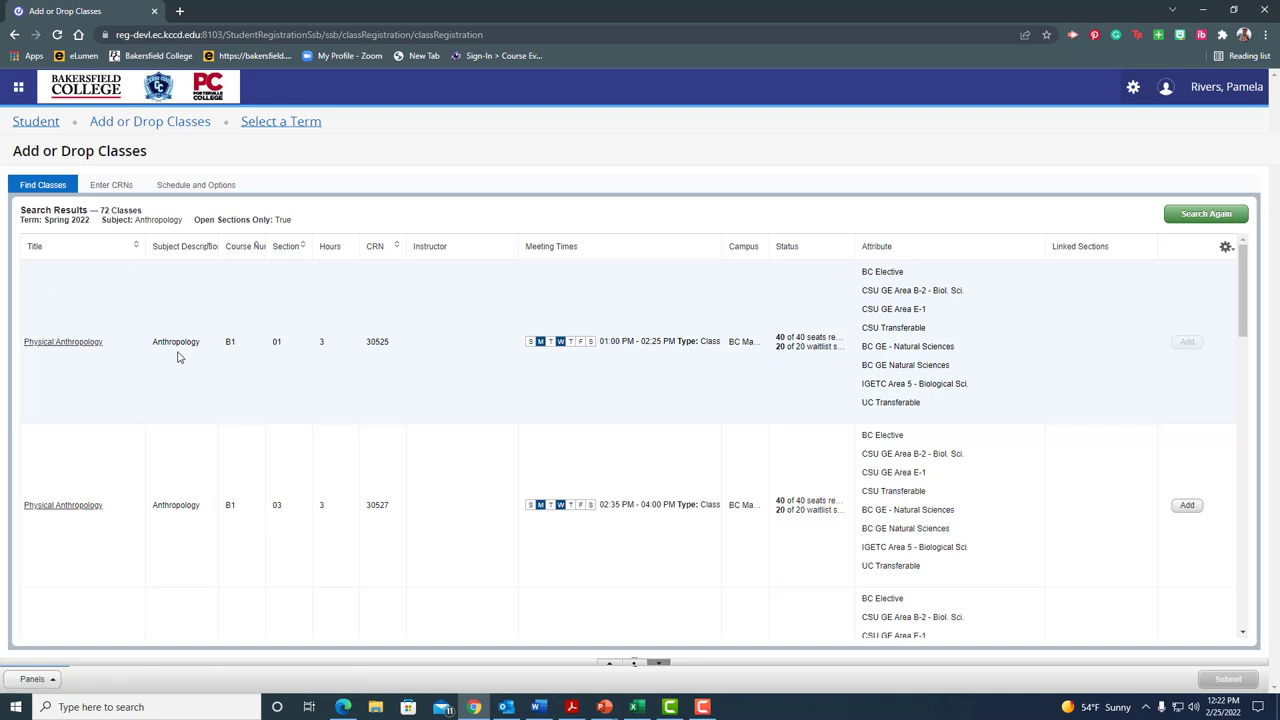
mouse_move(240, 366)
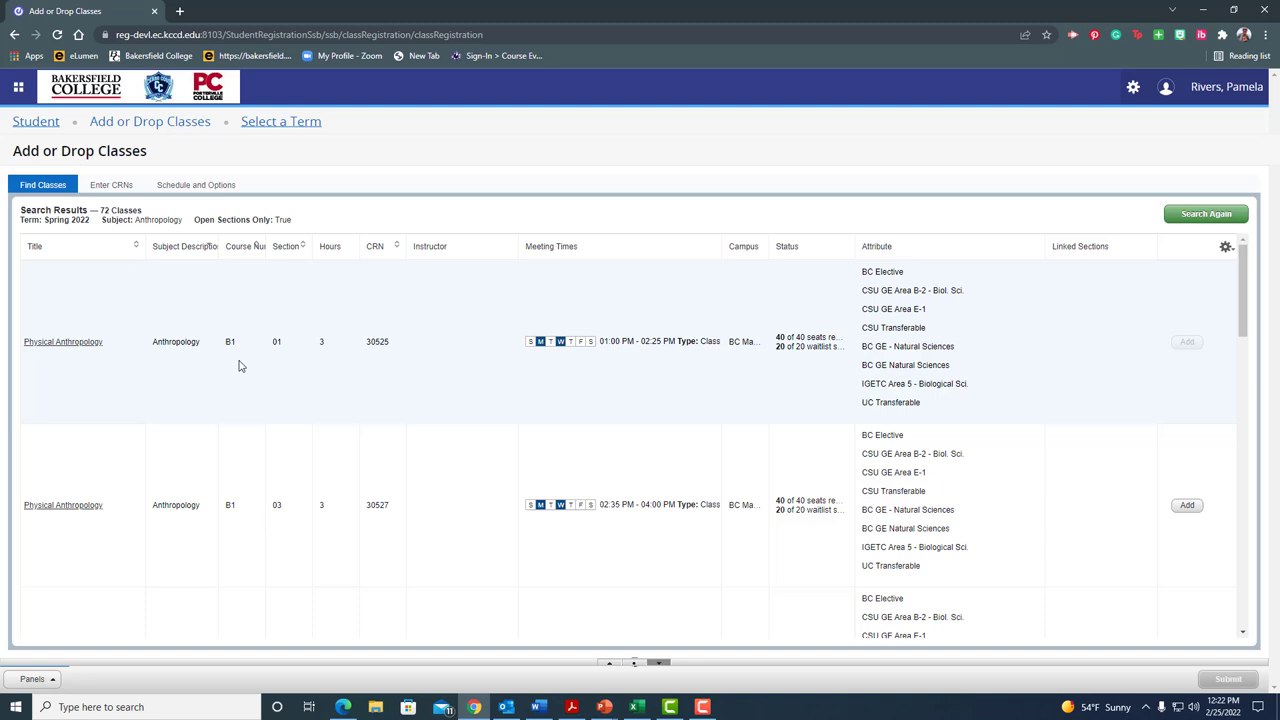
mouse_move(236, 354)
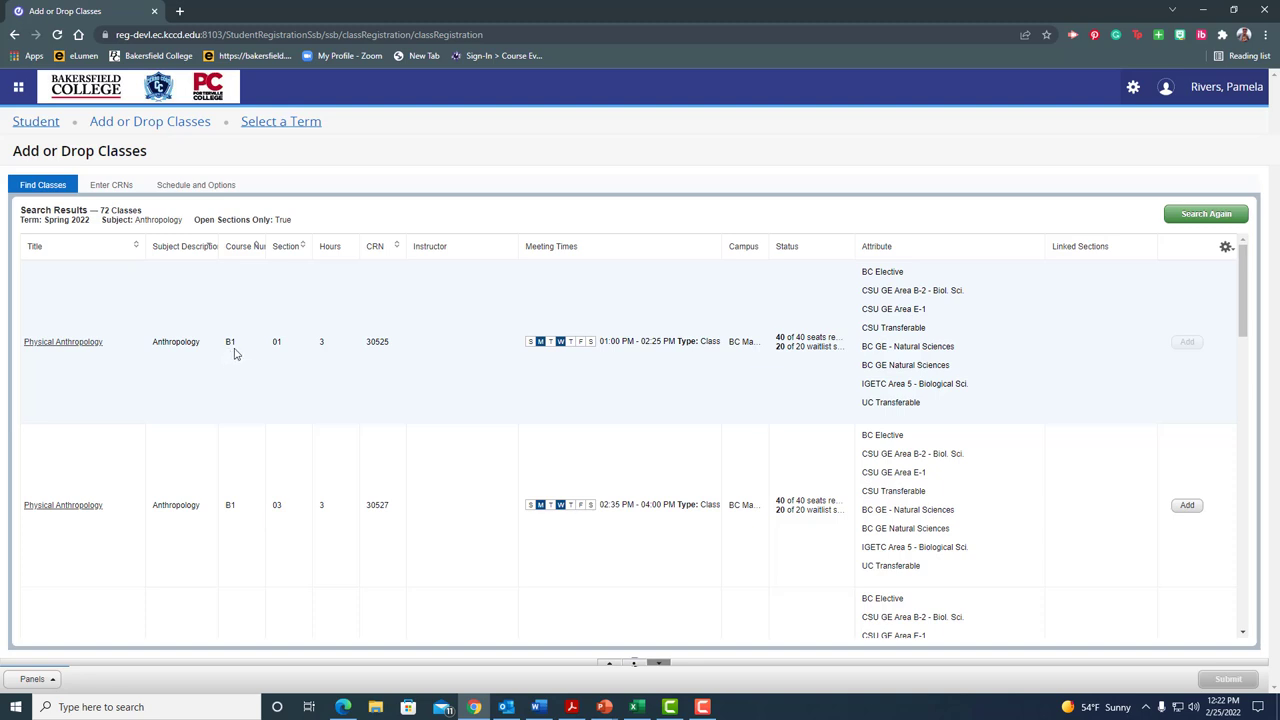
mouse_move(322, 365)
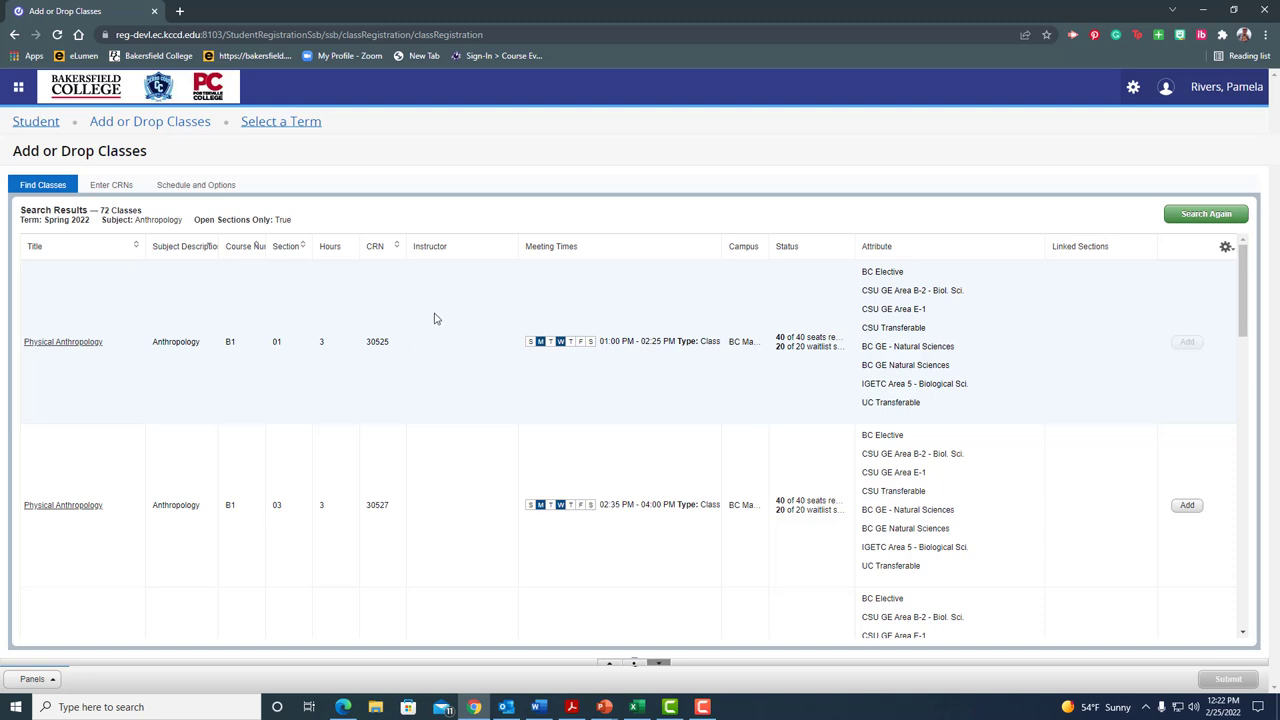
mouse_move(585, 363)
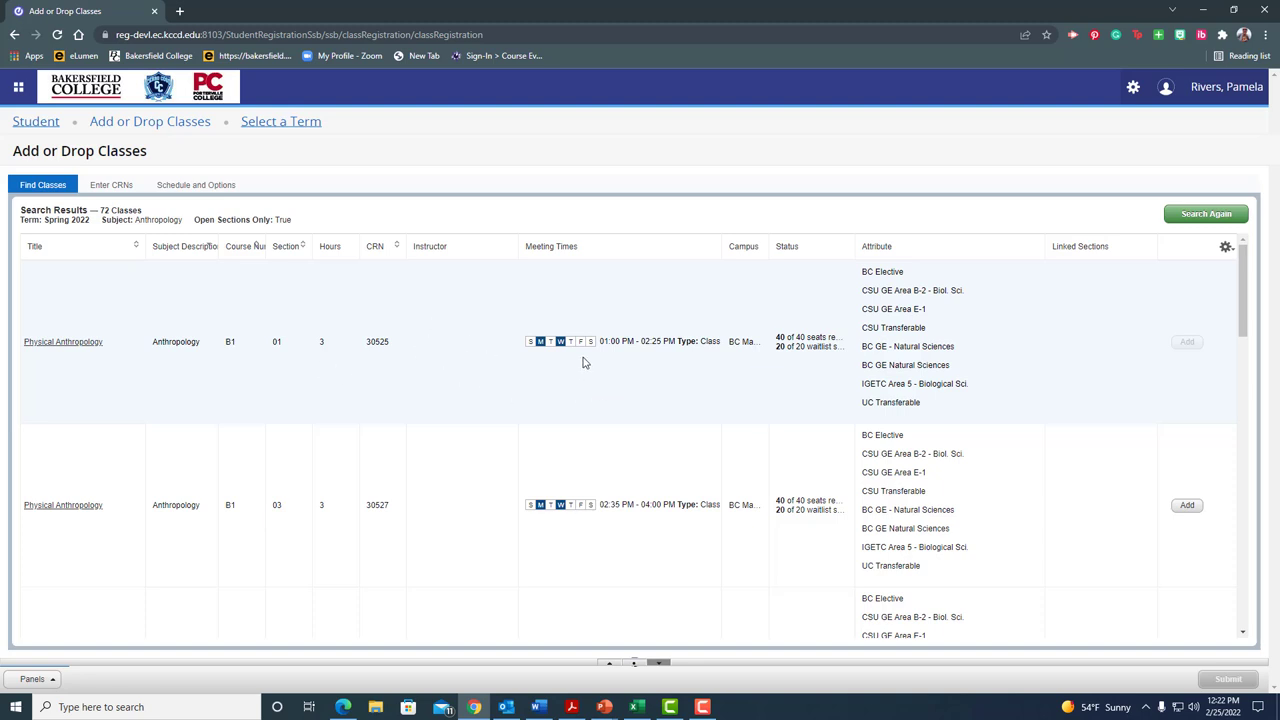
mouse_move(550, 358)
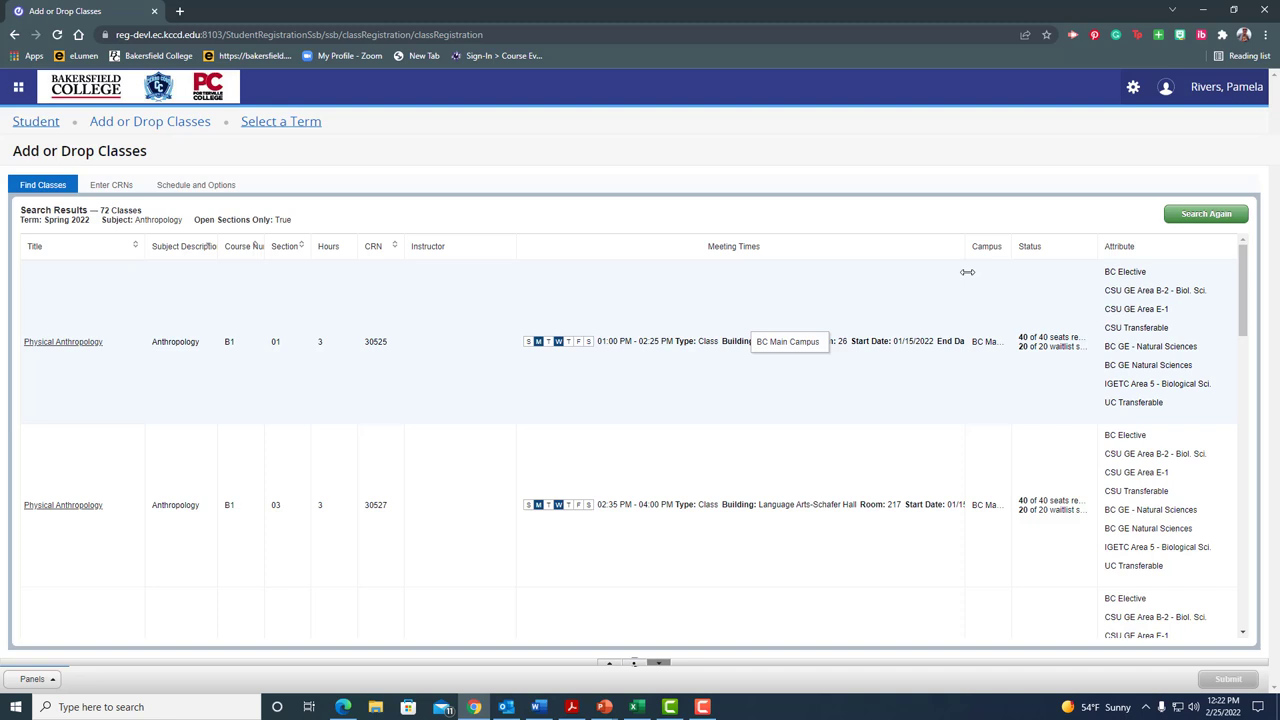
mouse_move(790, 360)
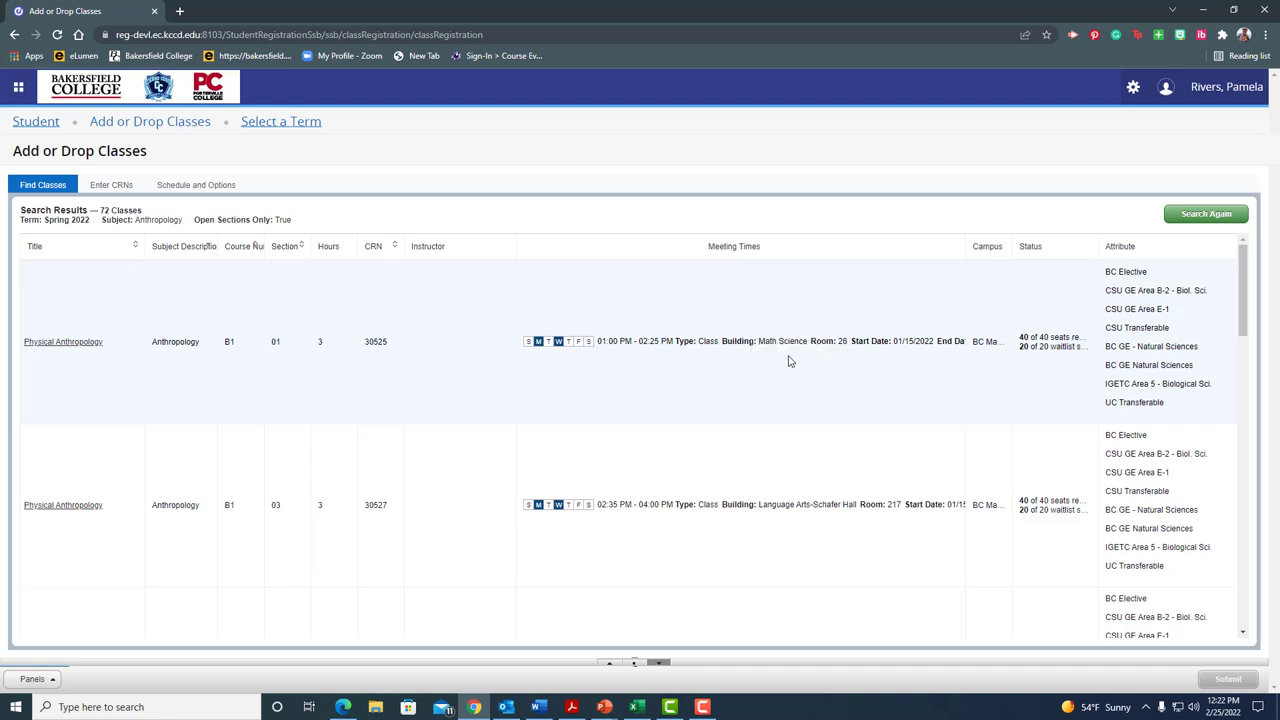
mouse_move(888, 372)
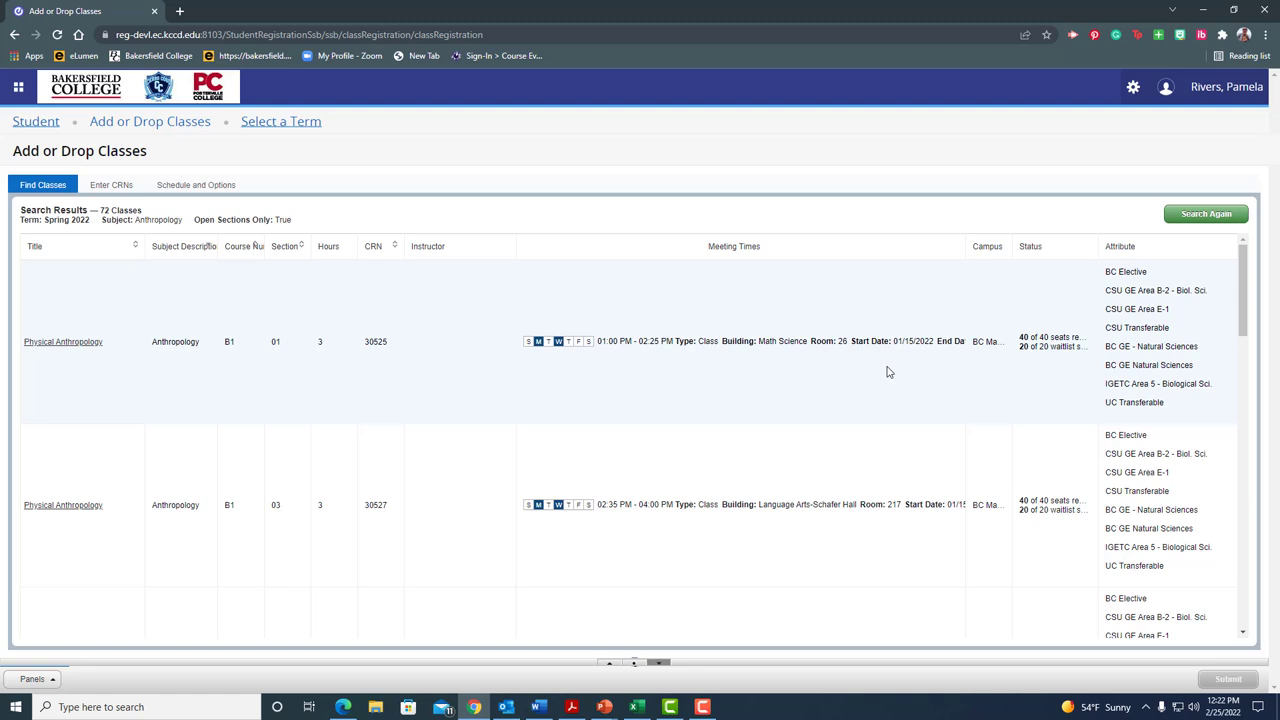
mouse_move(951, 308)
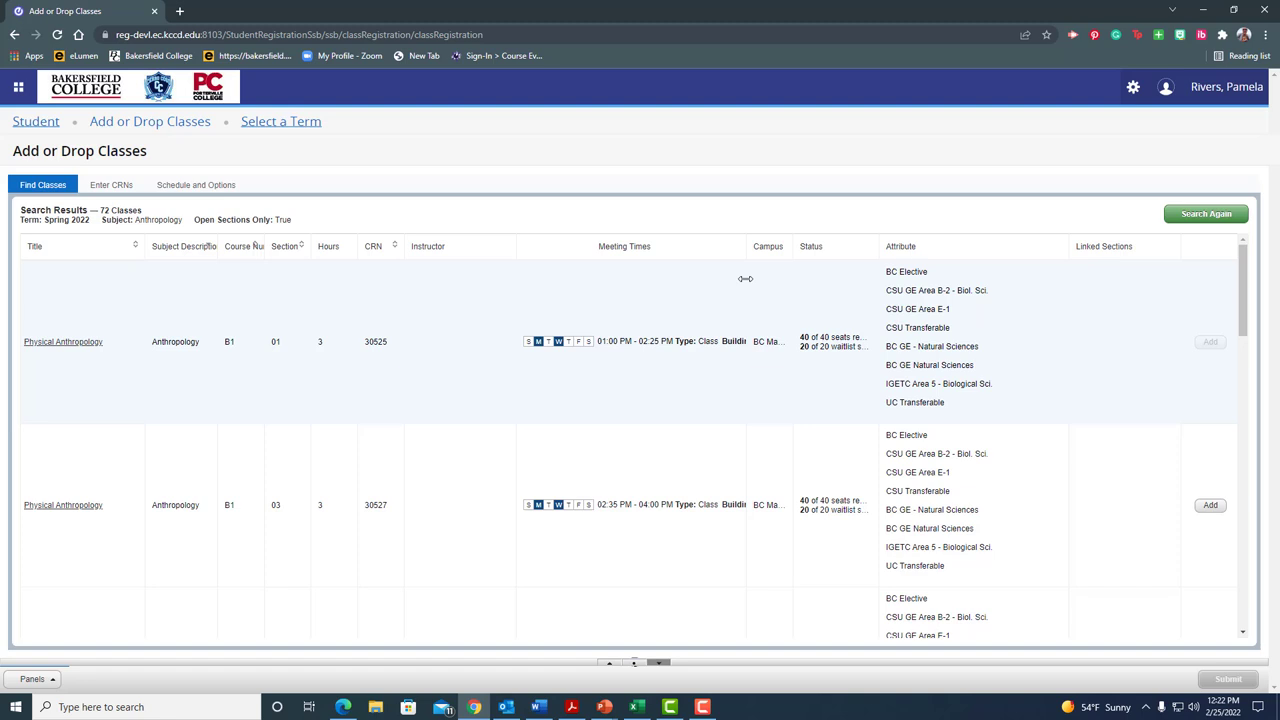
mouse_move(792, 242)
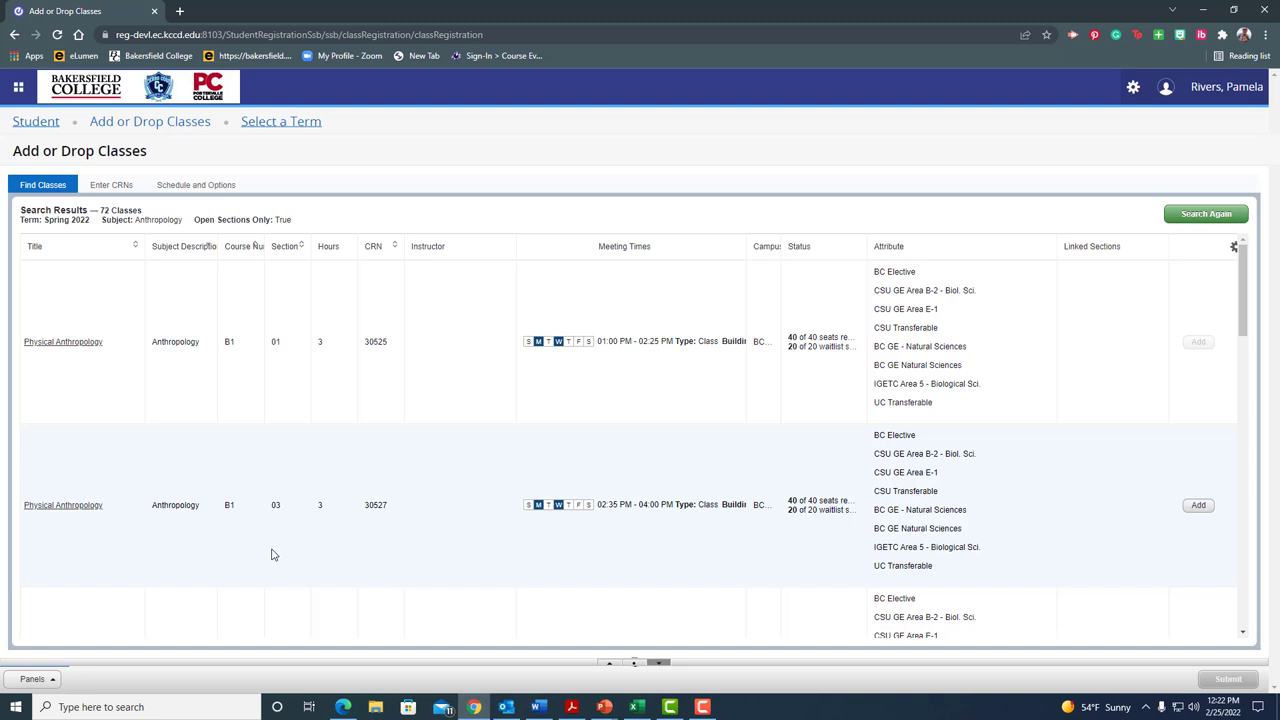
mouse_move(613, 529)
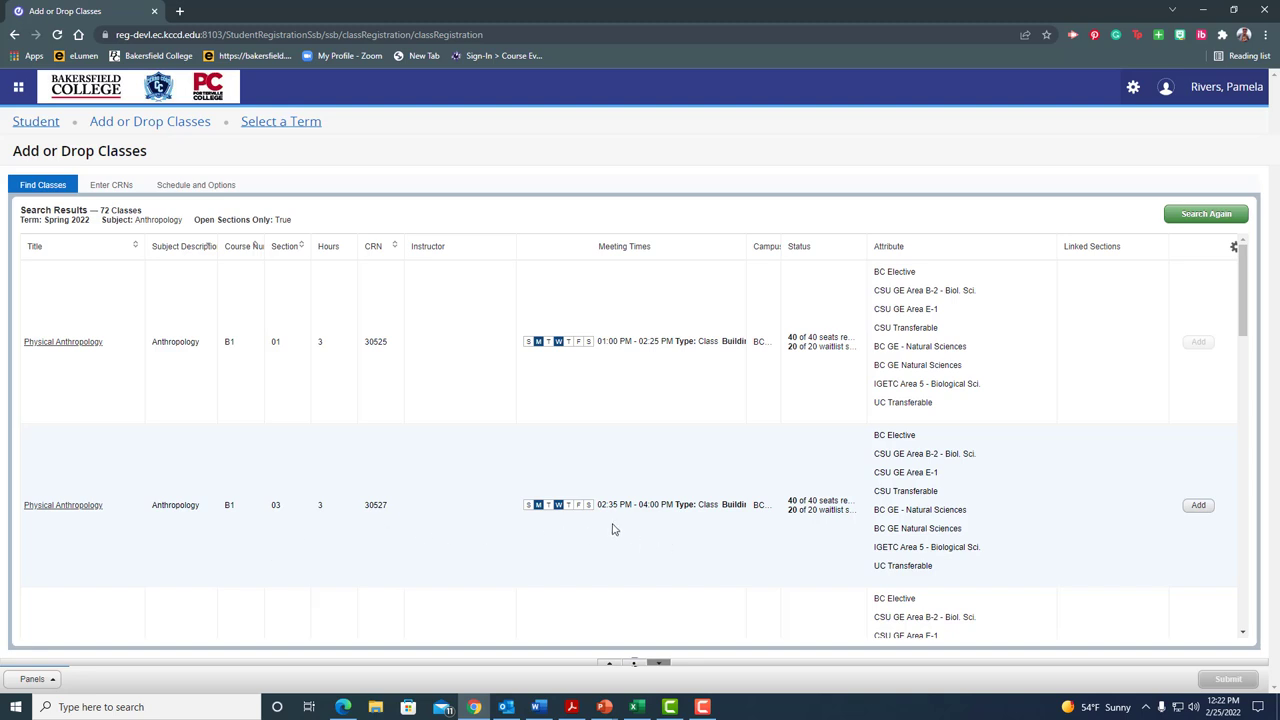
mouse_move(732, 534)
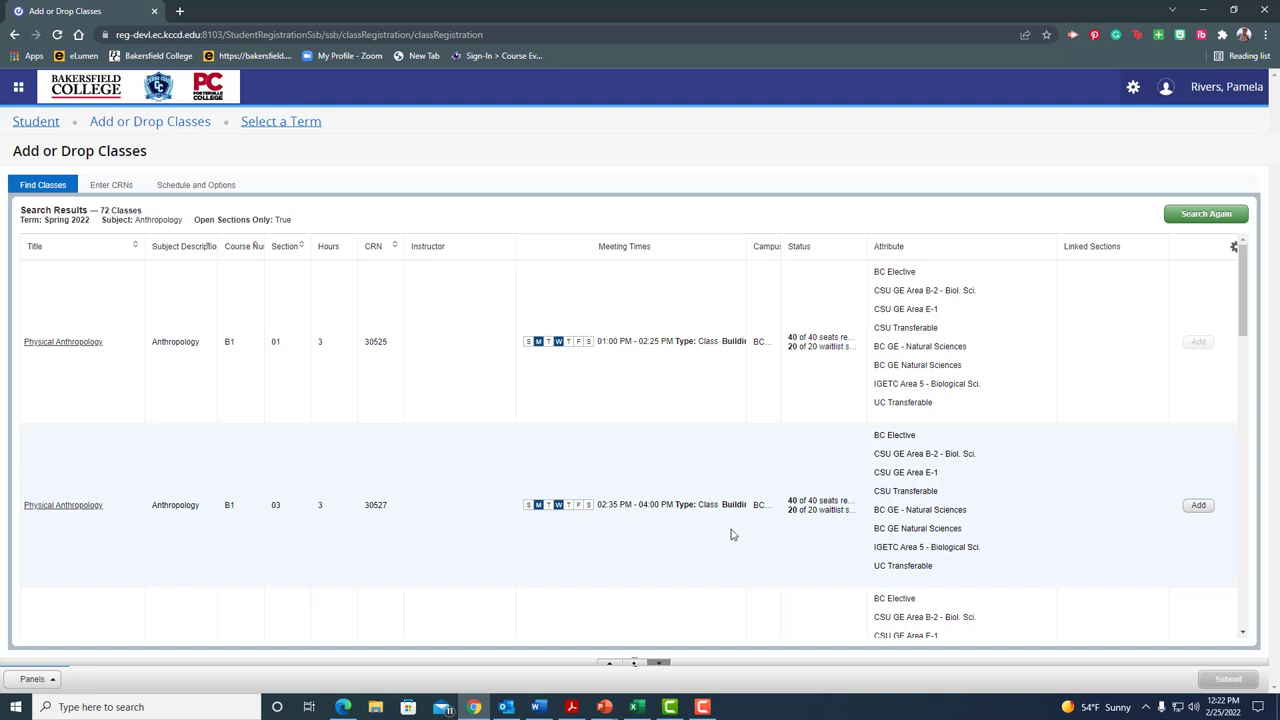
mouse_move(708, 341)
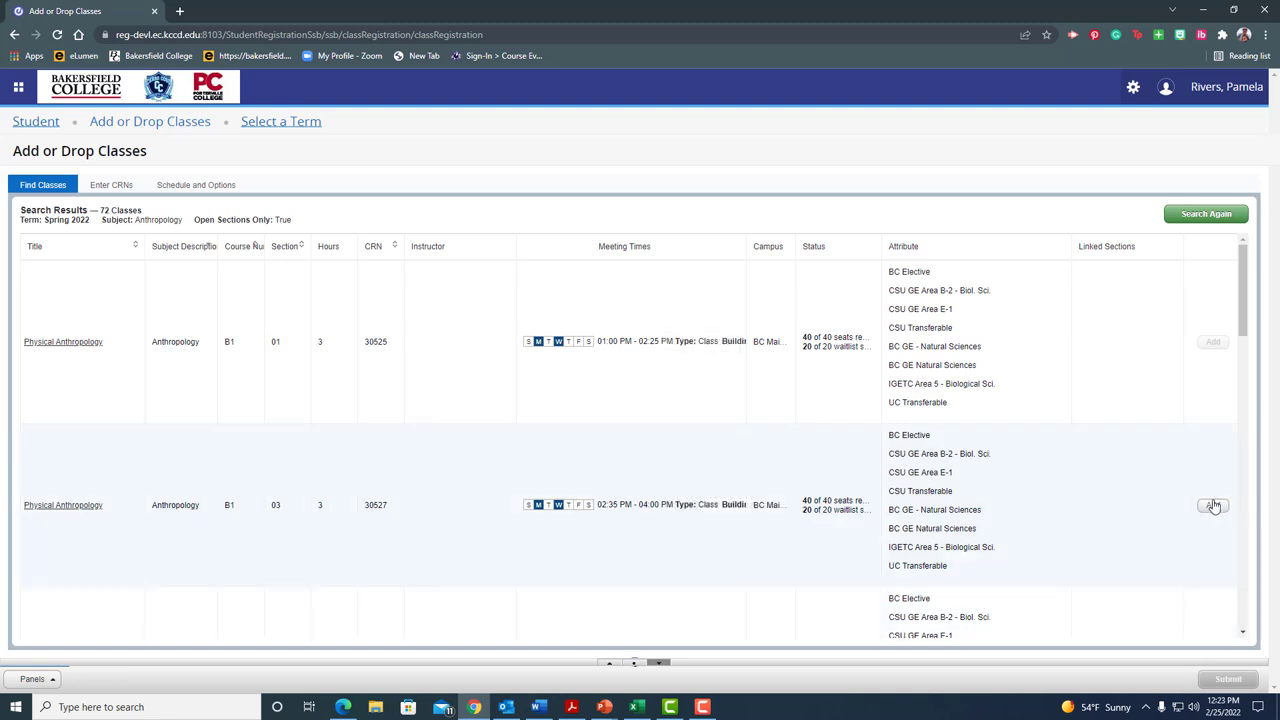
Add Physical Anthropology section 03 (CRN 30527) as pending and view its Monday/Wednesday blocks
left_click(1213, 505)
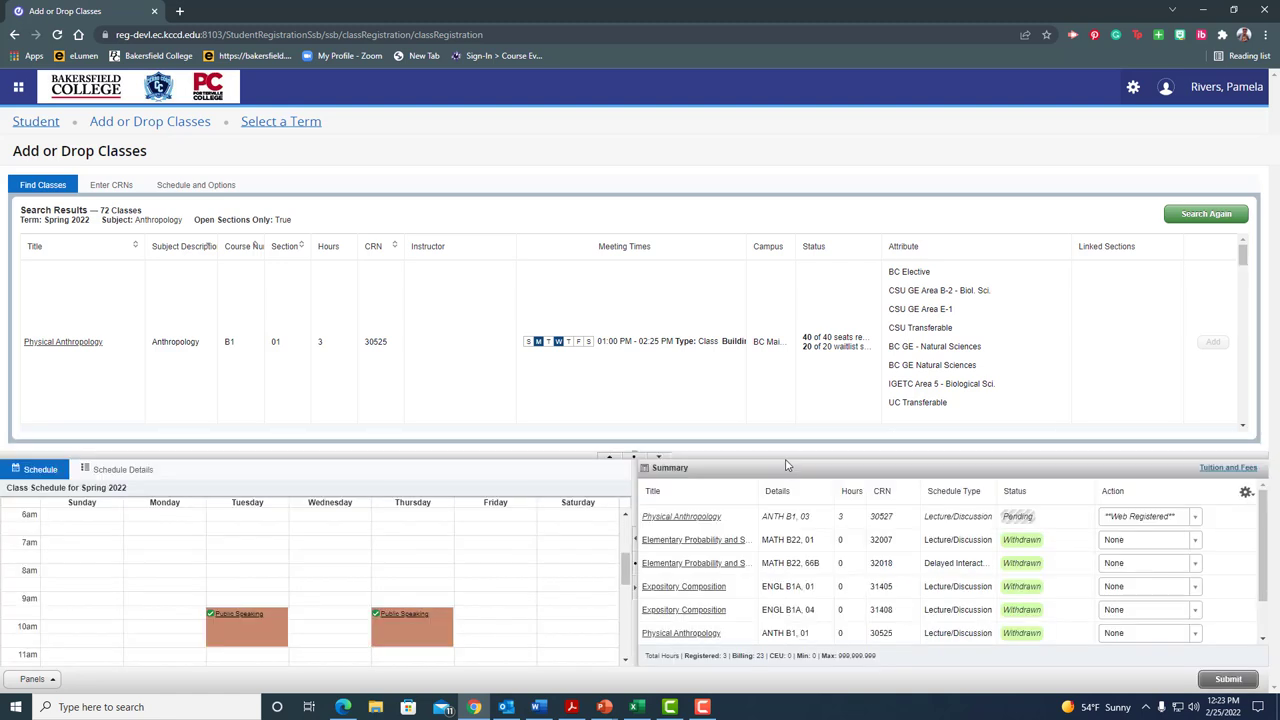
mouse_move(565, 557)
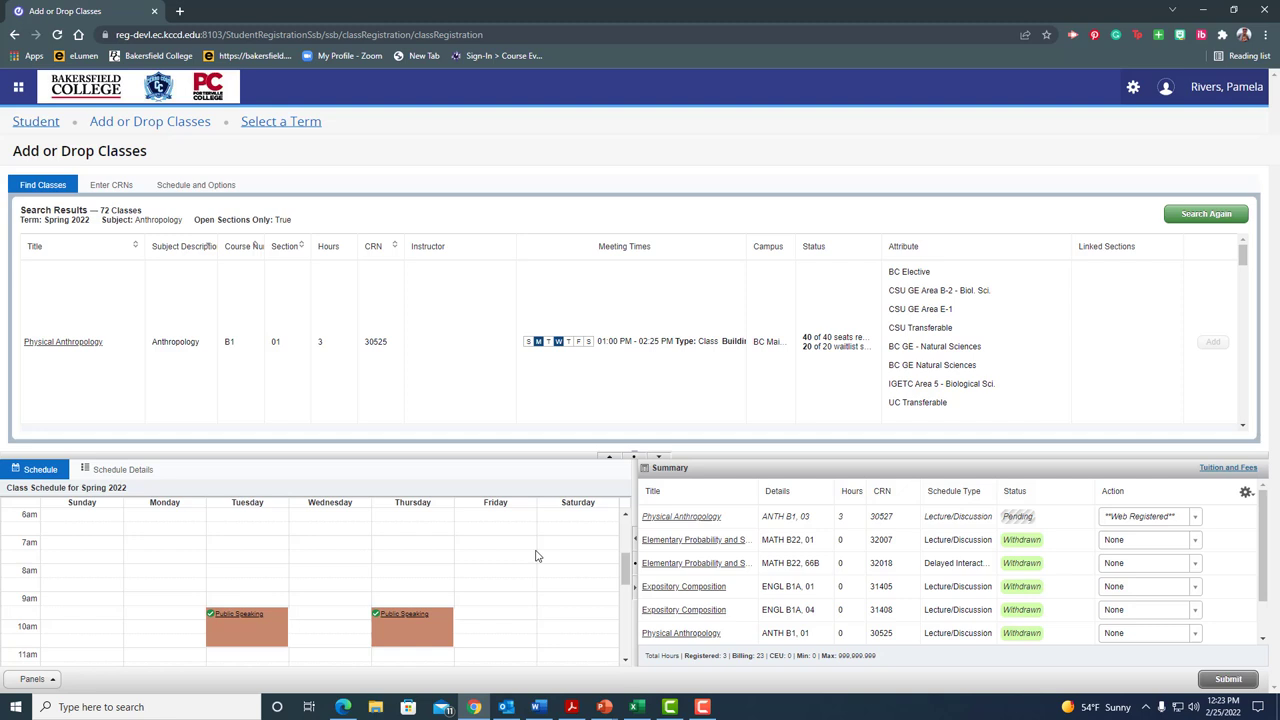
mouse_move(285, 627)
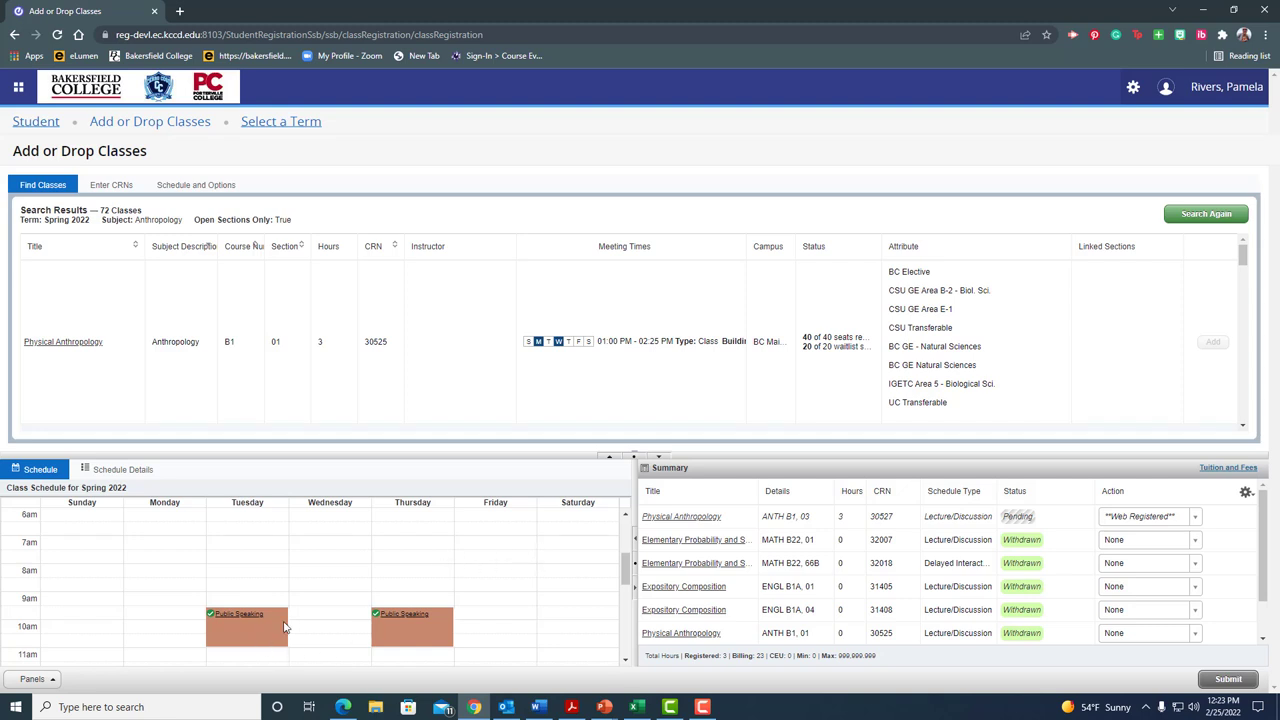
scroll("down", 3)
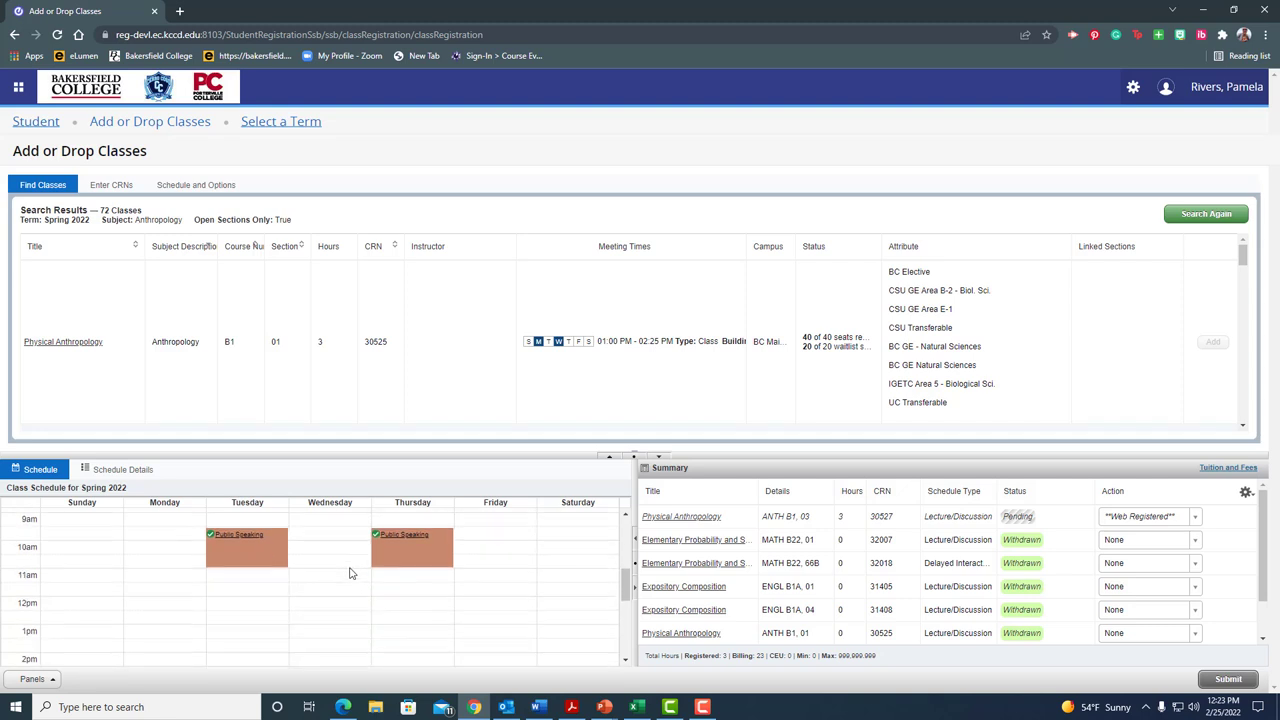
scroll("down", 3)
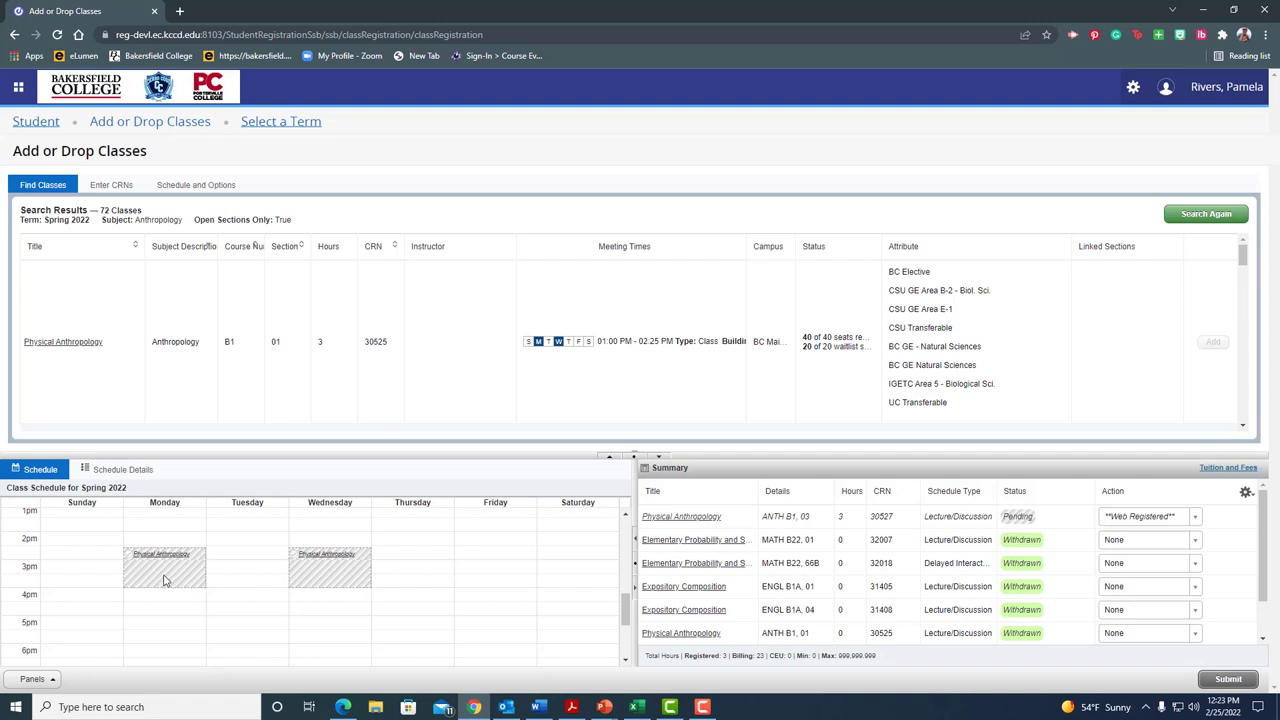
mouse_move(185, 570)
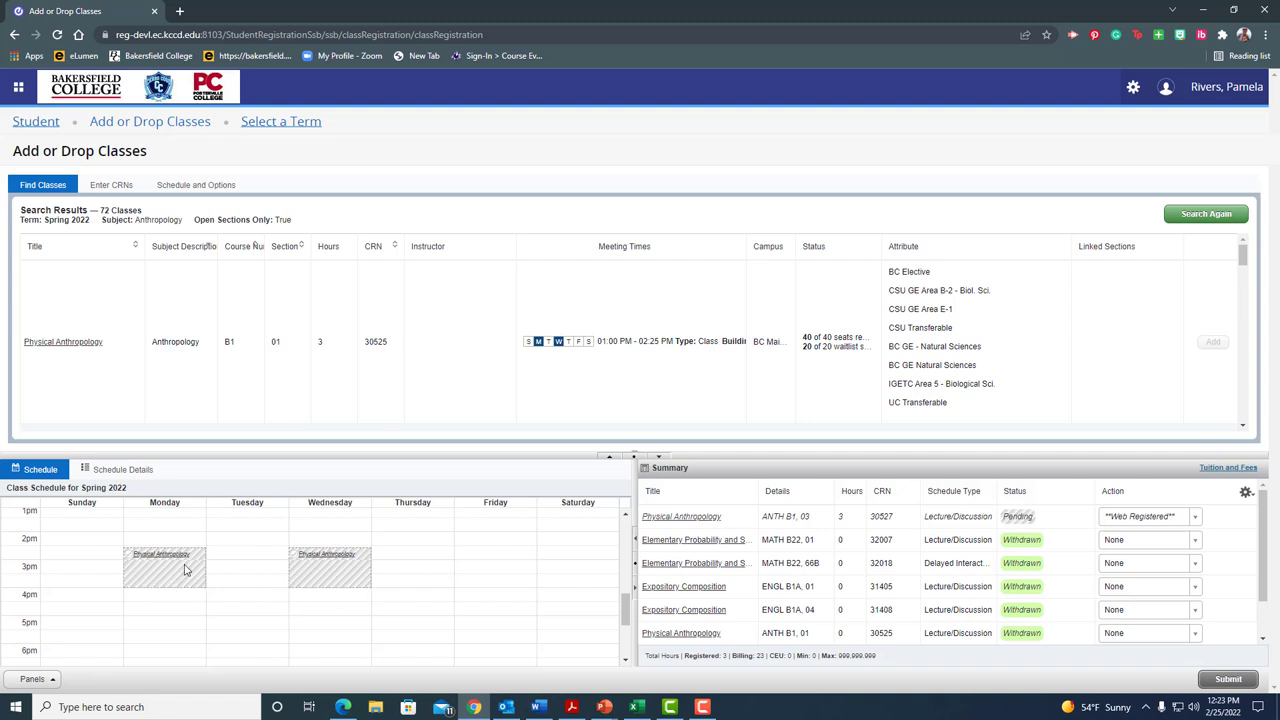
mouse_move(167, 588)
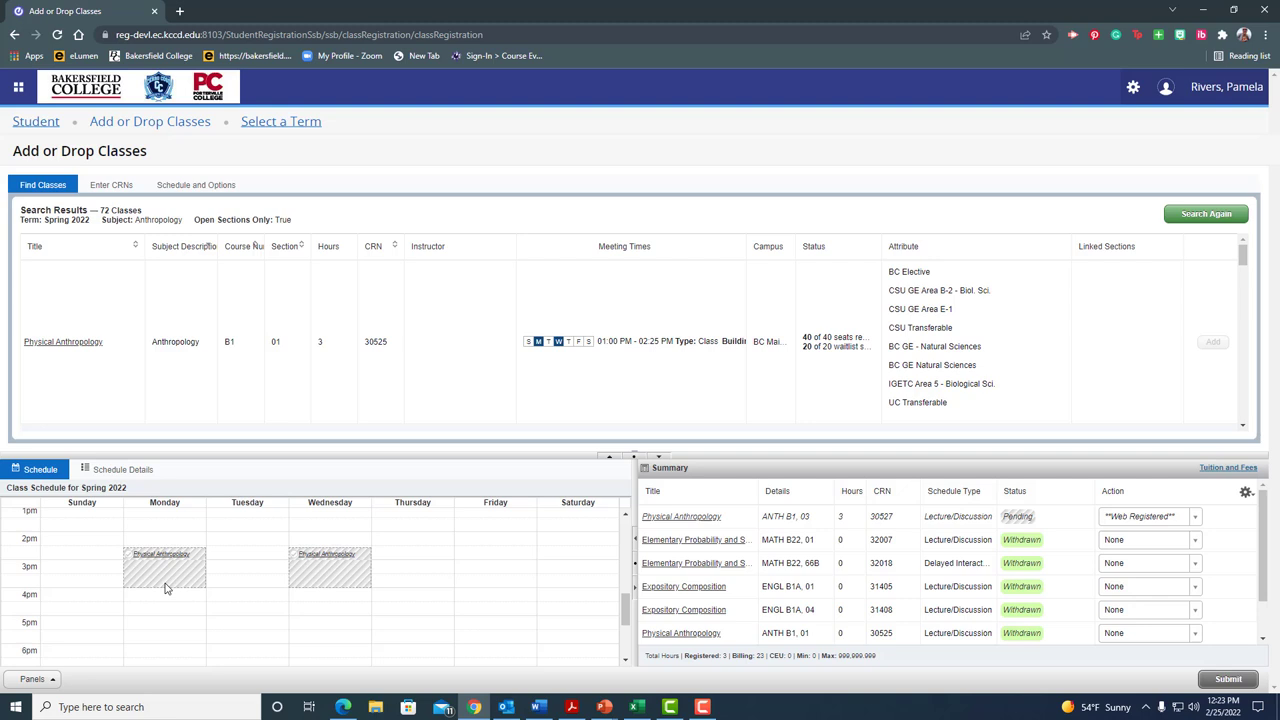
mouse_move(337, 591)
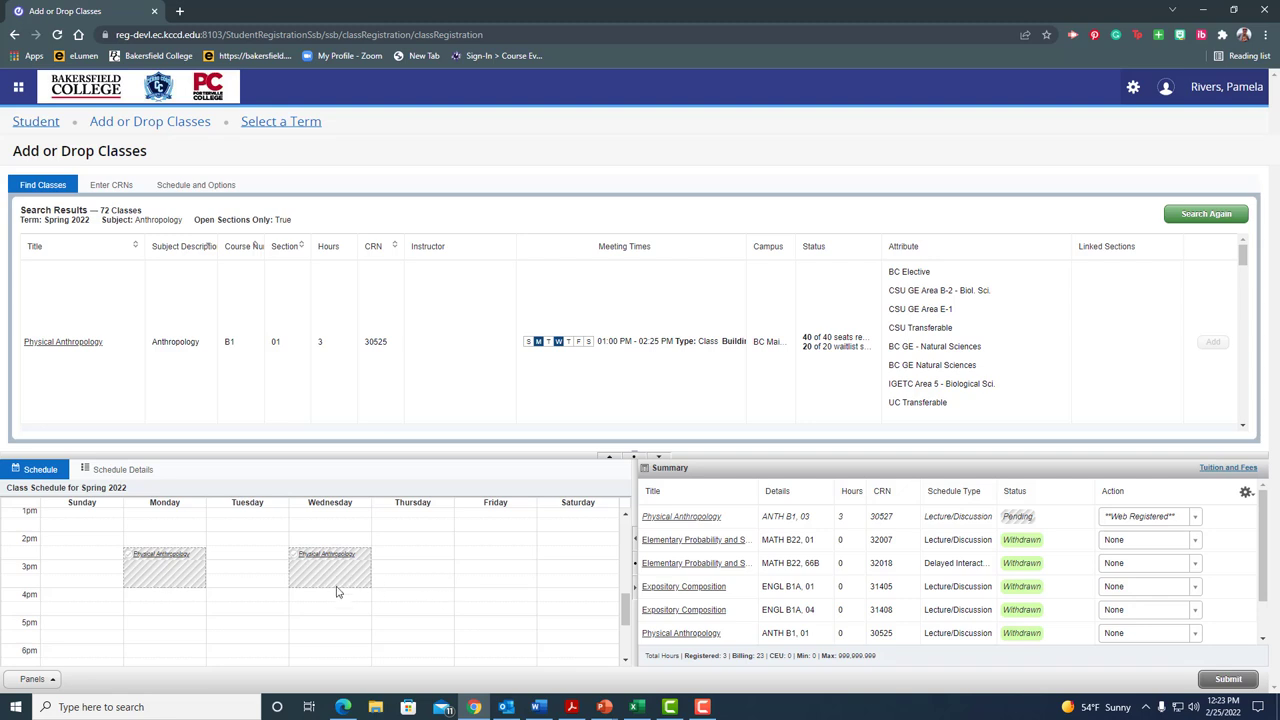
mouse_move(432, 567)
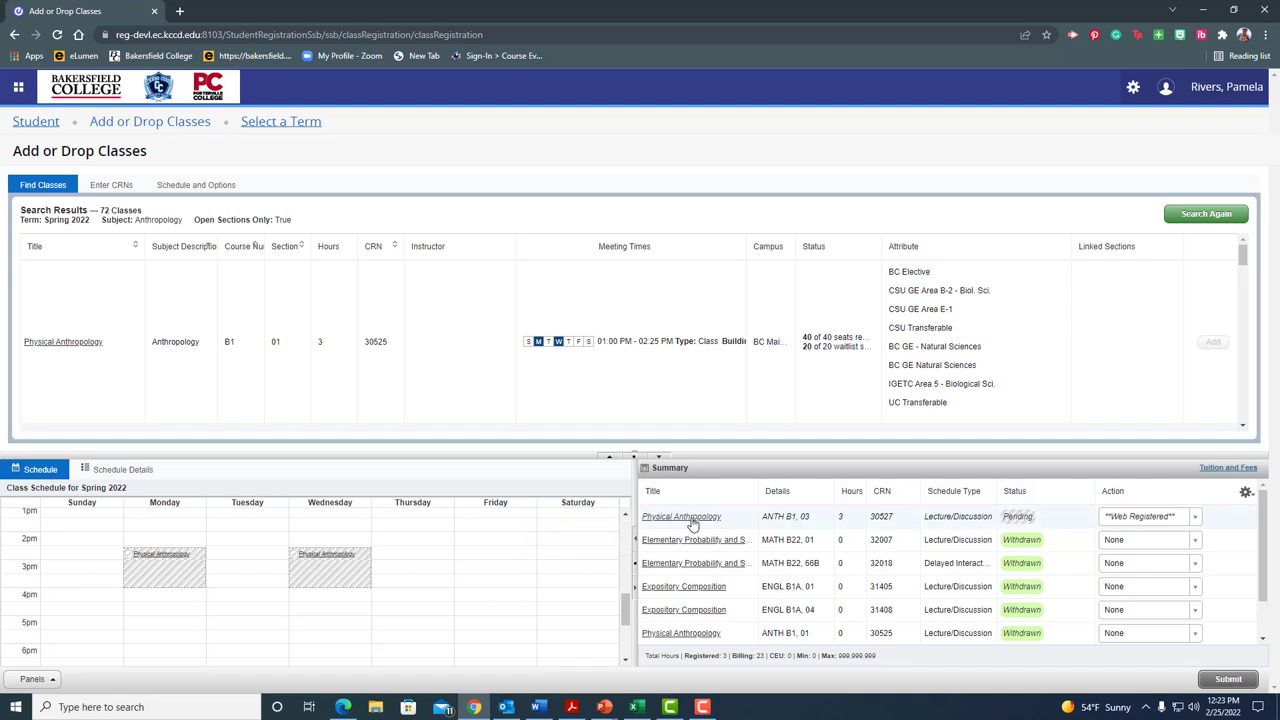
mouse_move(1018, 510)
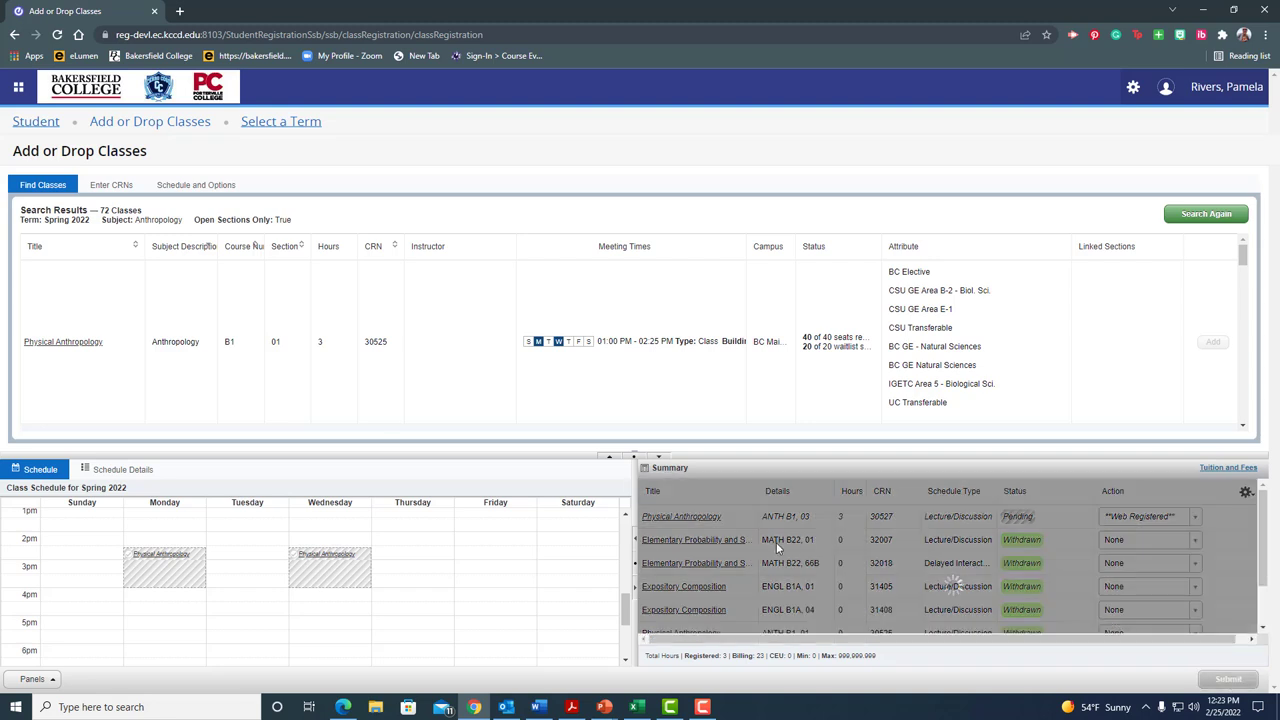
Submit the pending registration so section 03 saves and shows green on the schedule
left_click(1228, 679)
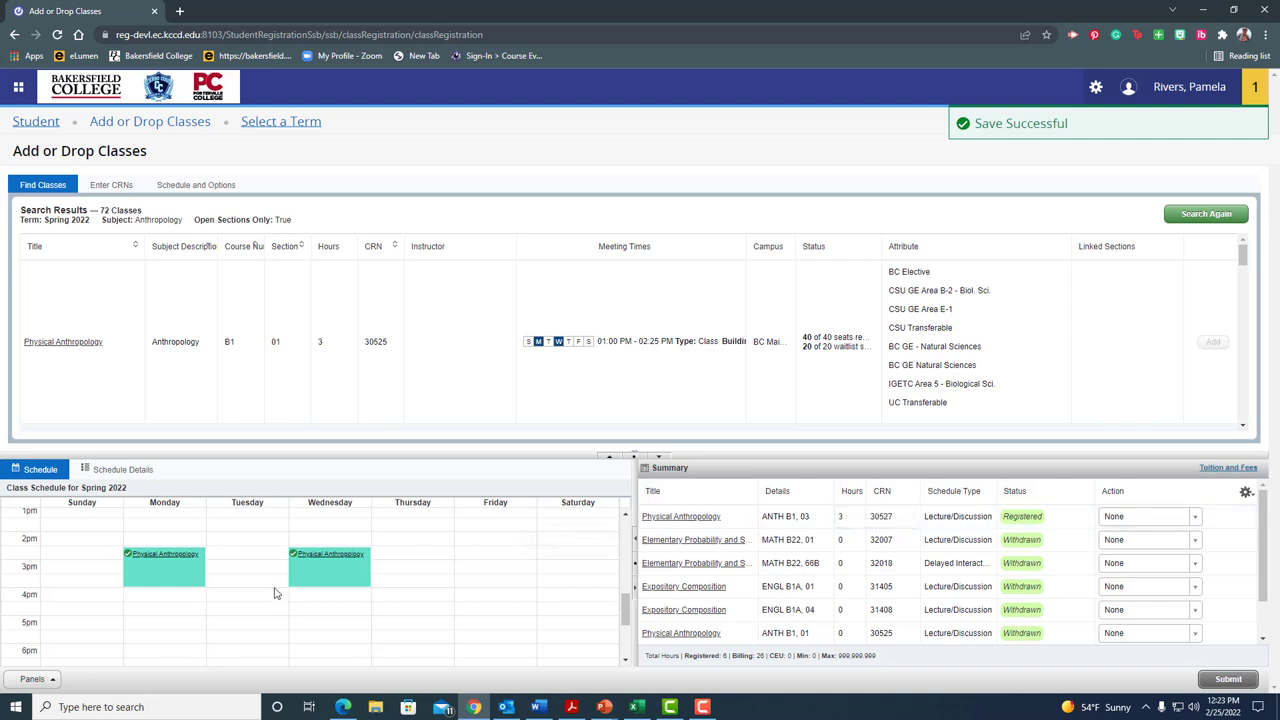
mouse_move(131, 582)
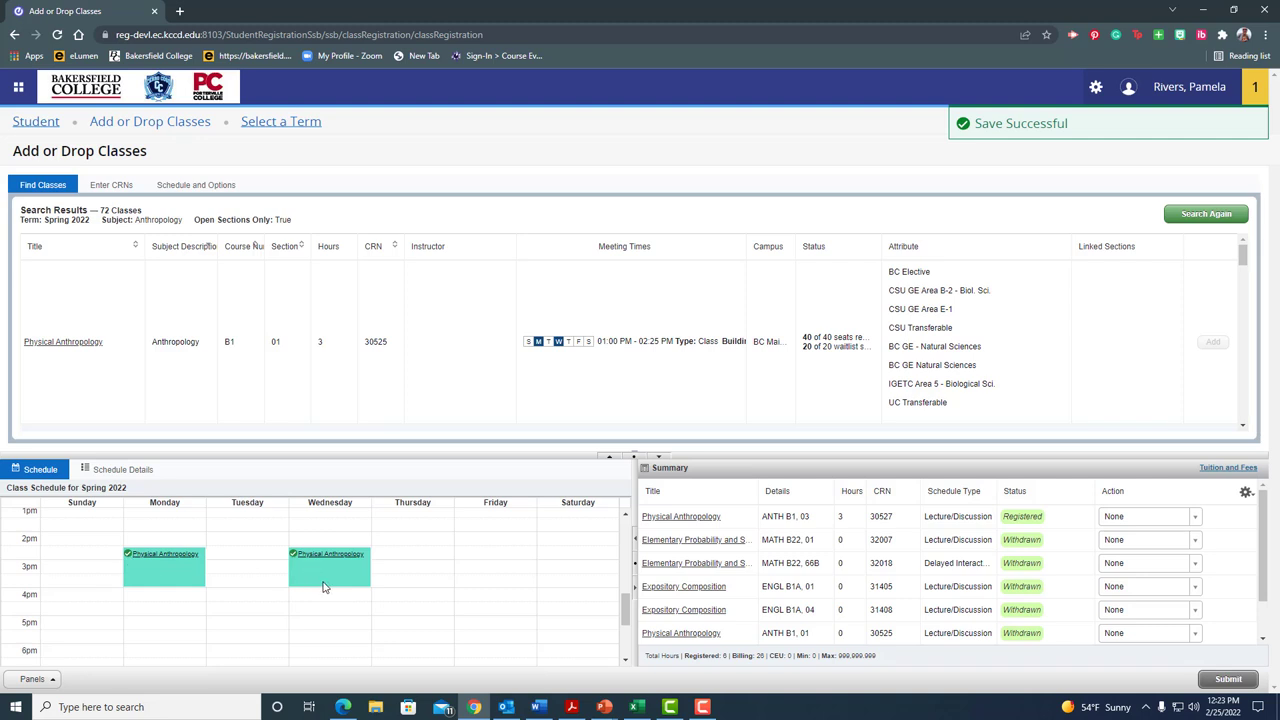
mouse_move(628, 525)
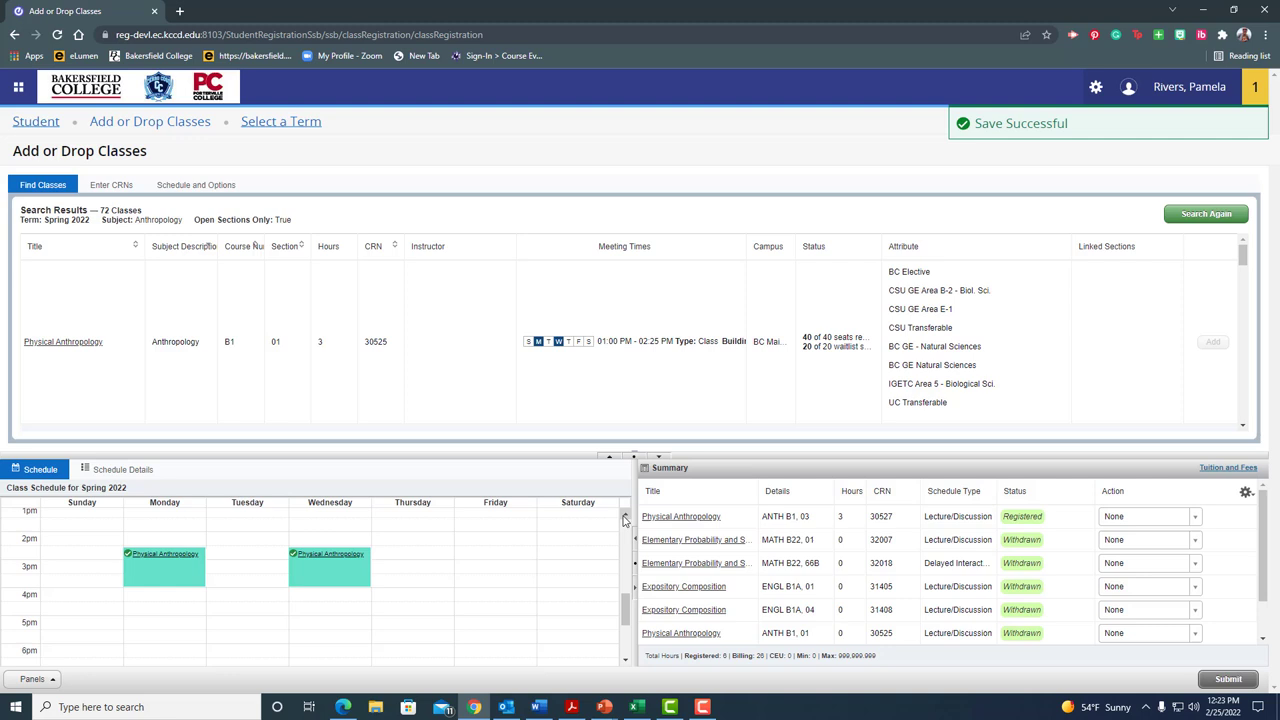
mouse_move(622, 519)
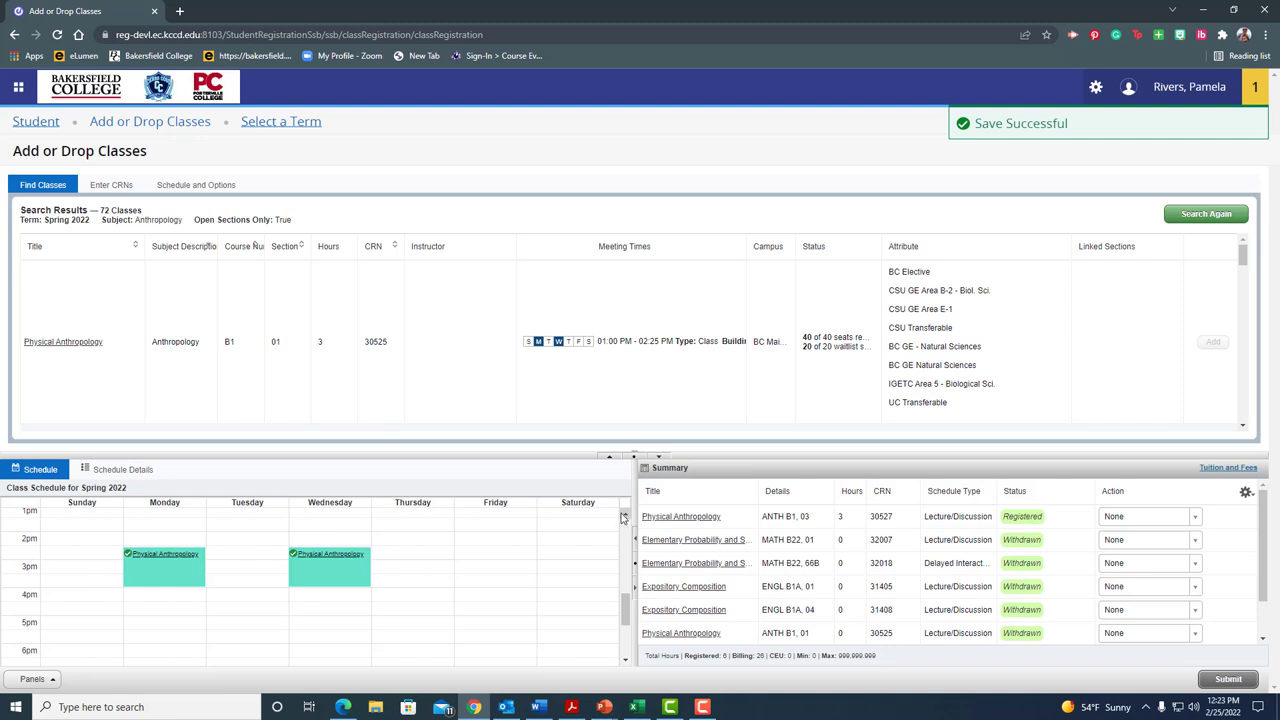